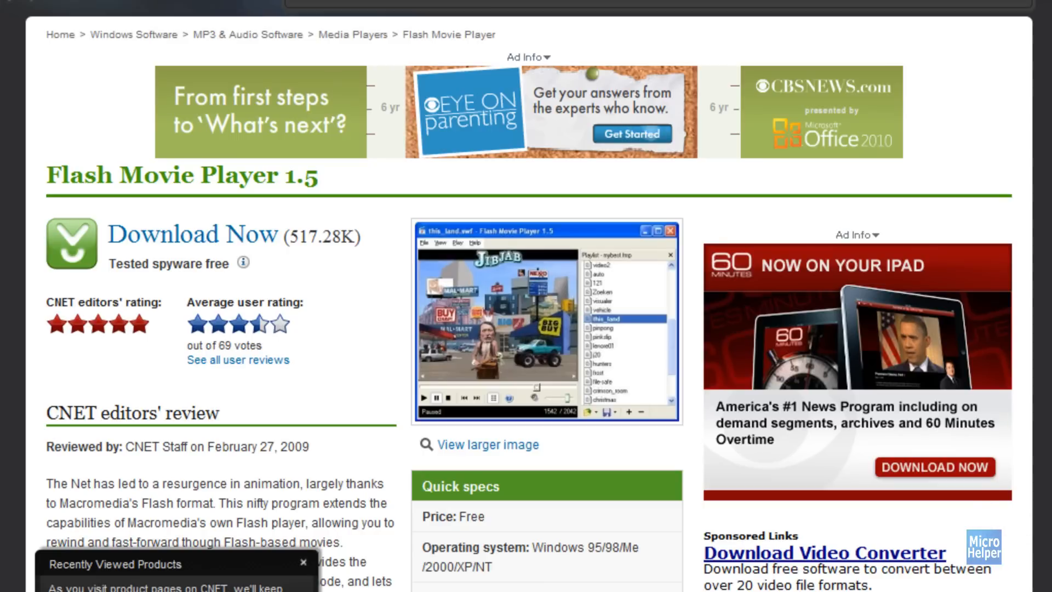
mouse_move(1035, 413)
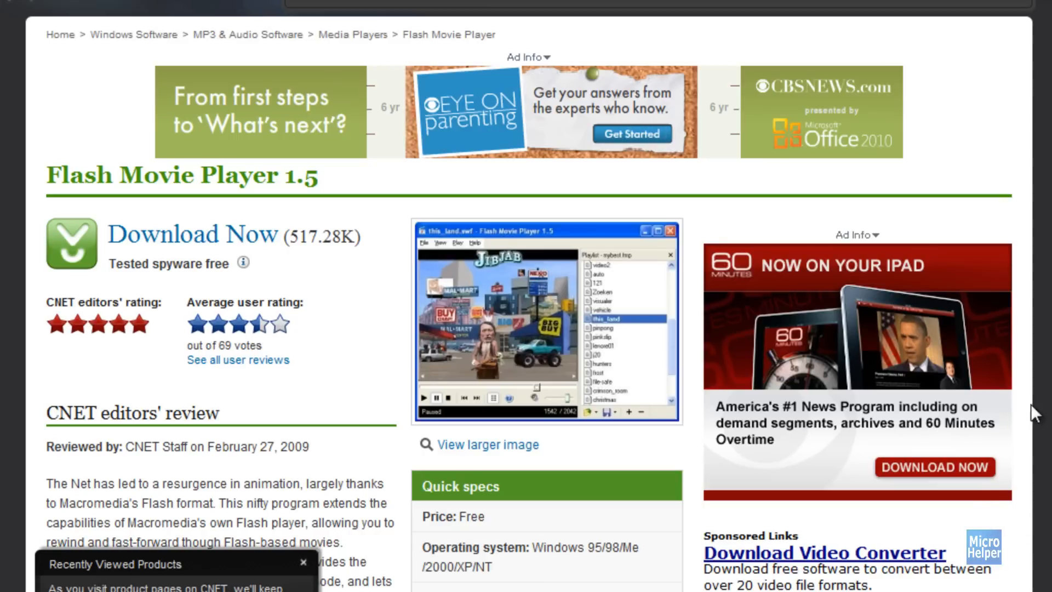
mouse_move(34, 262)
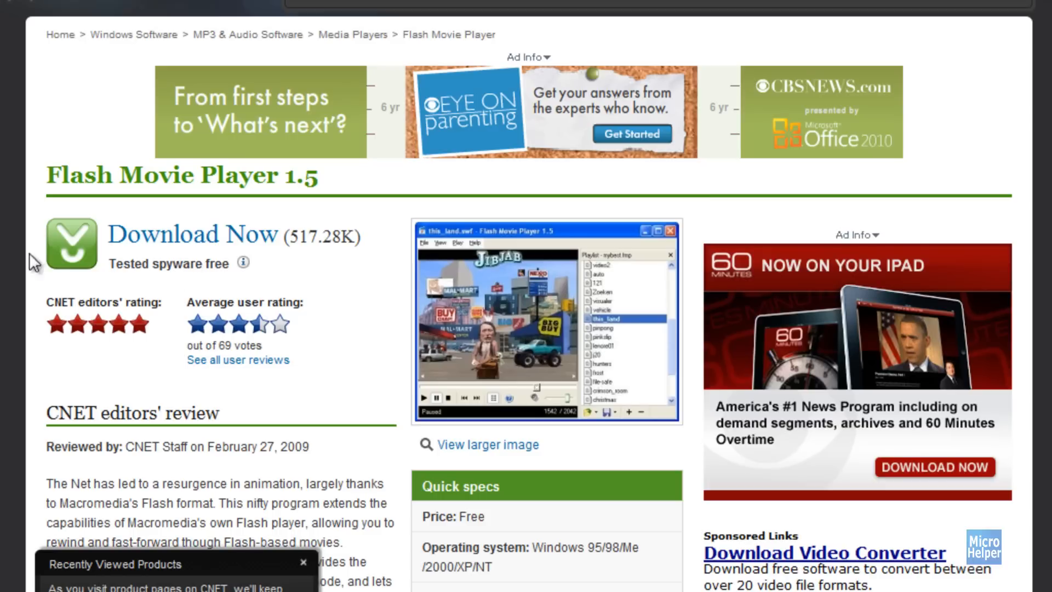
mouse_move(151, 186)
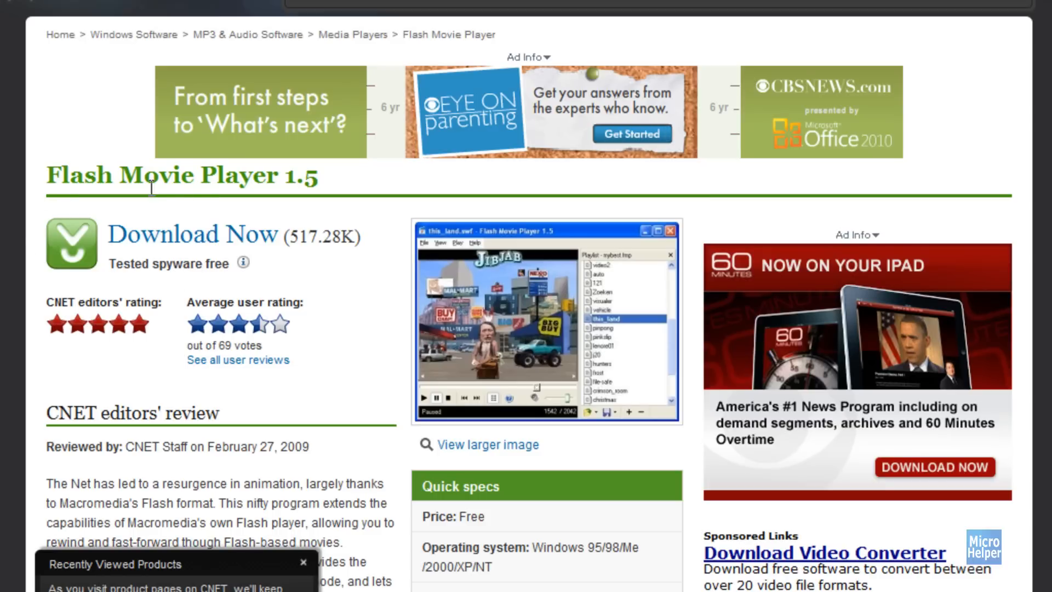
mouse_move(3, 297)
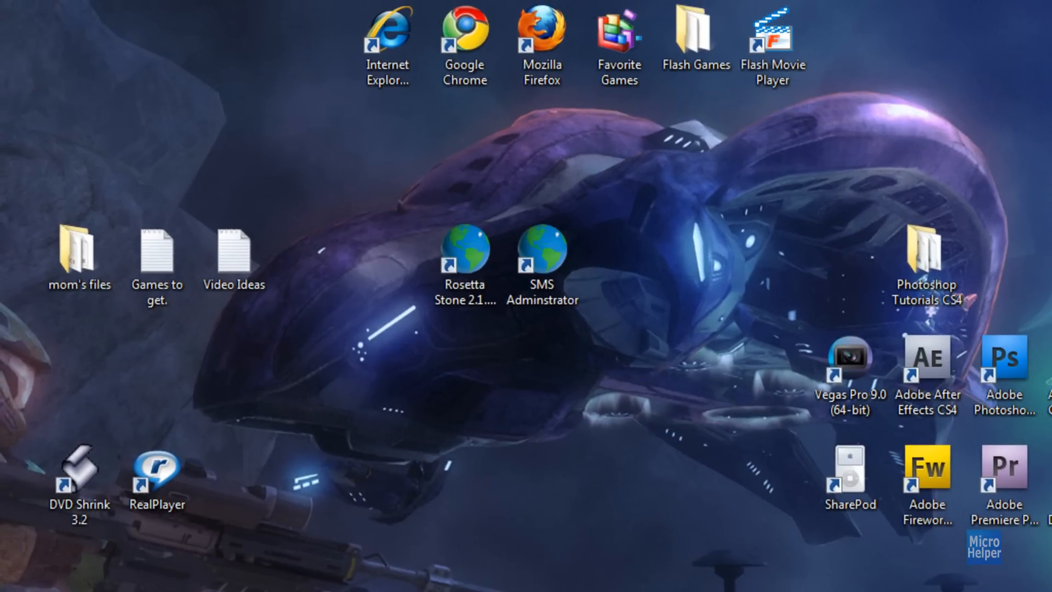
mouse_move(326, 458)
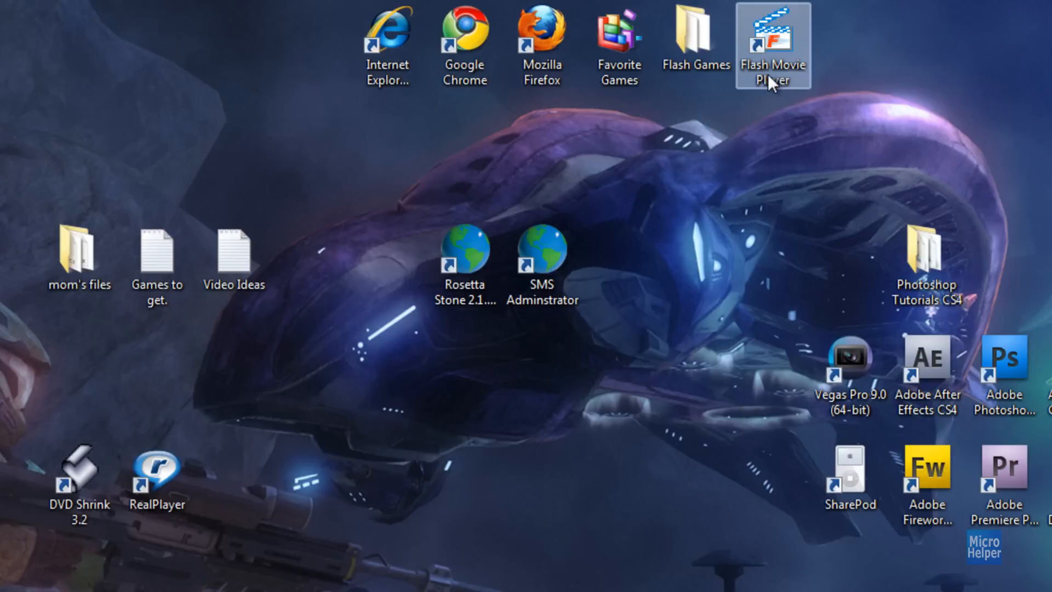
Launch Flash Movie Player 1.5 from its desktop shortcut
double_click(772, 37)
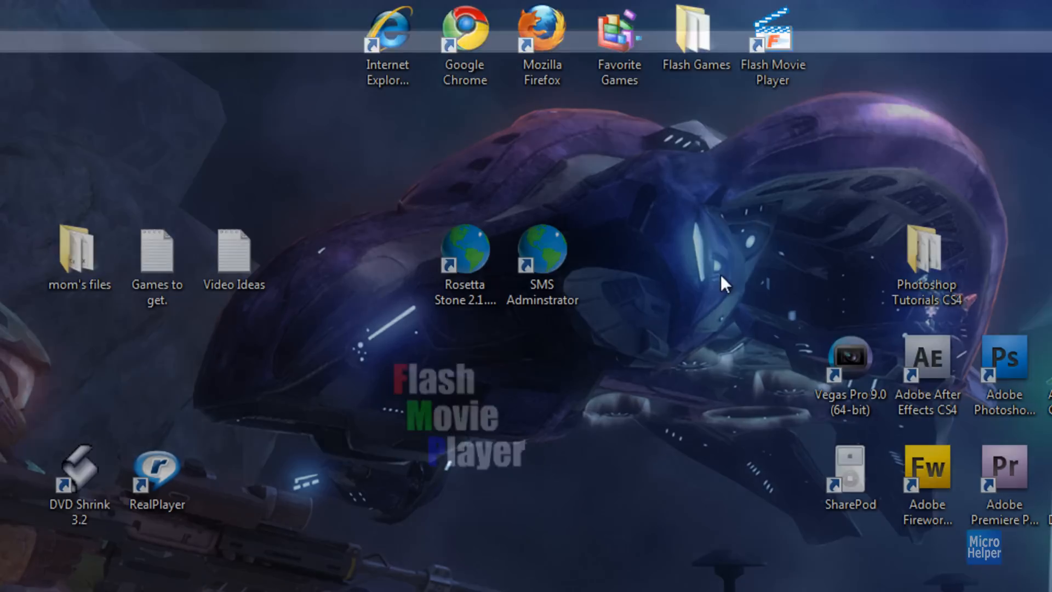
double_click(773, 34)
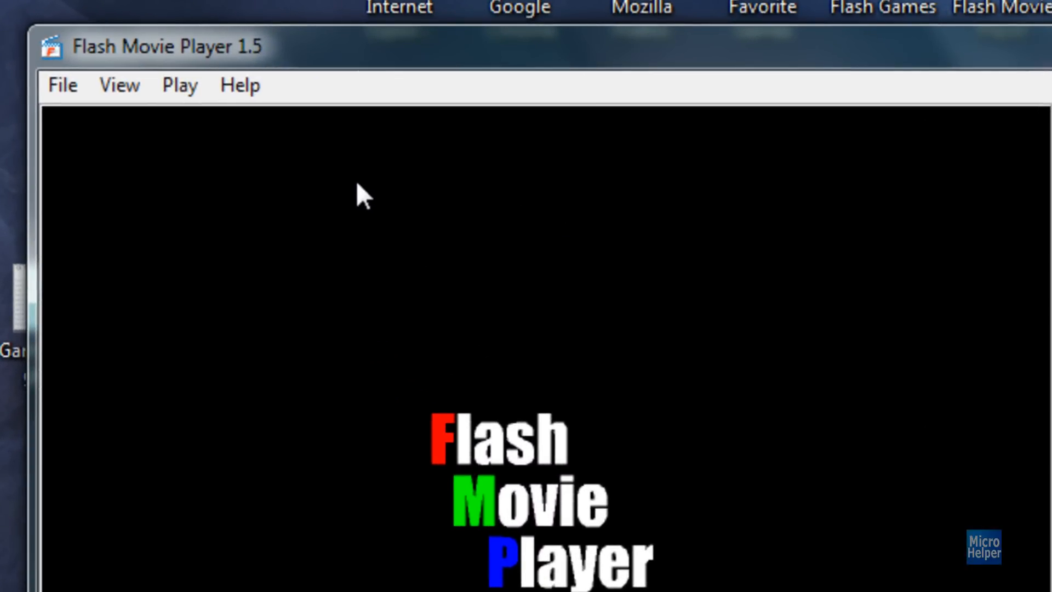
mouse_move(269, 181)
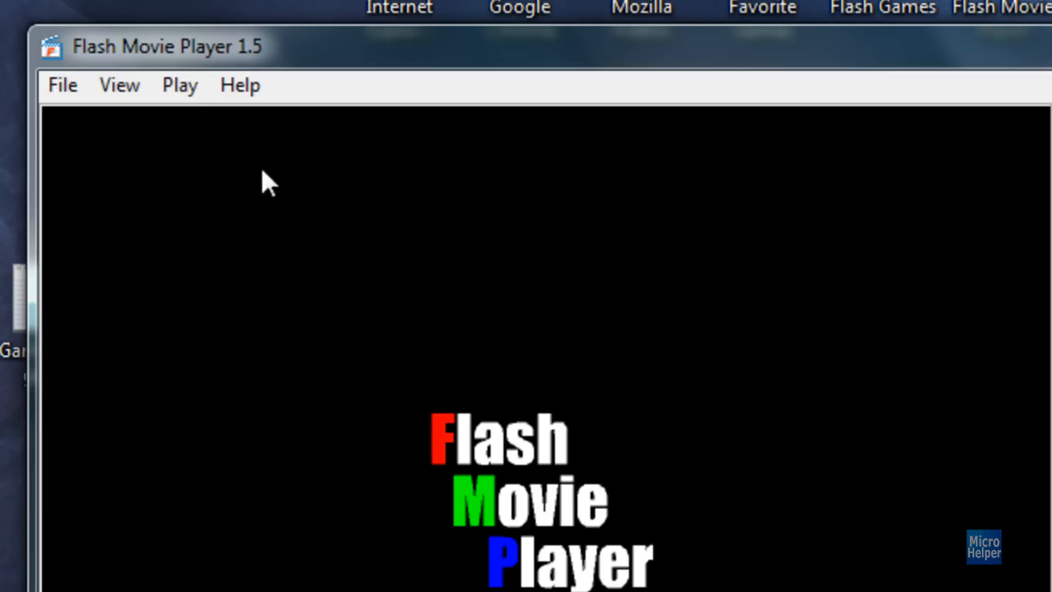
mouse_move(172, 136)
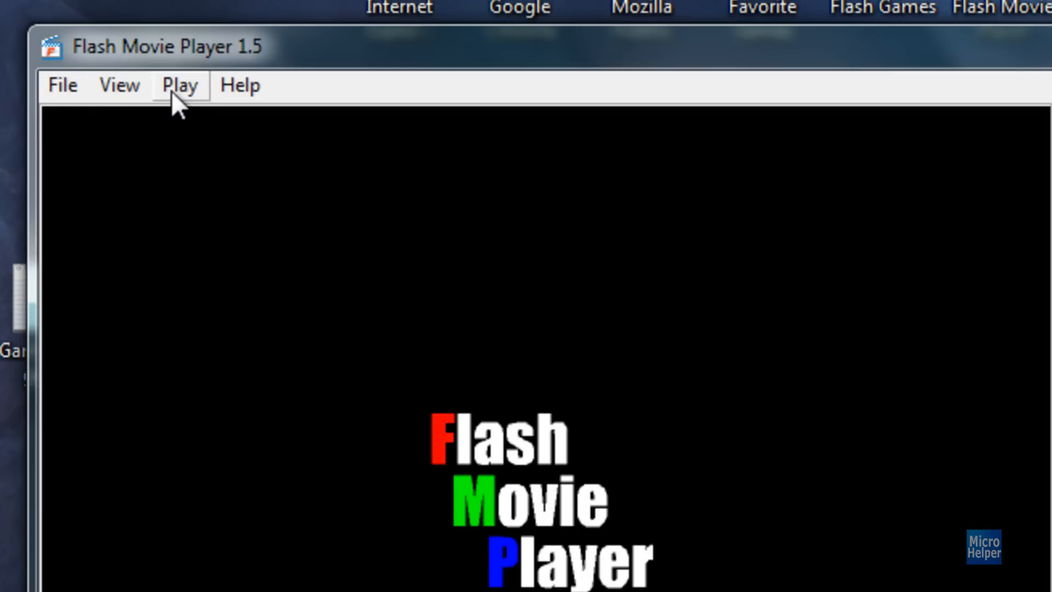
Enable Game mode from the Play menu for playback
click(179, 86)
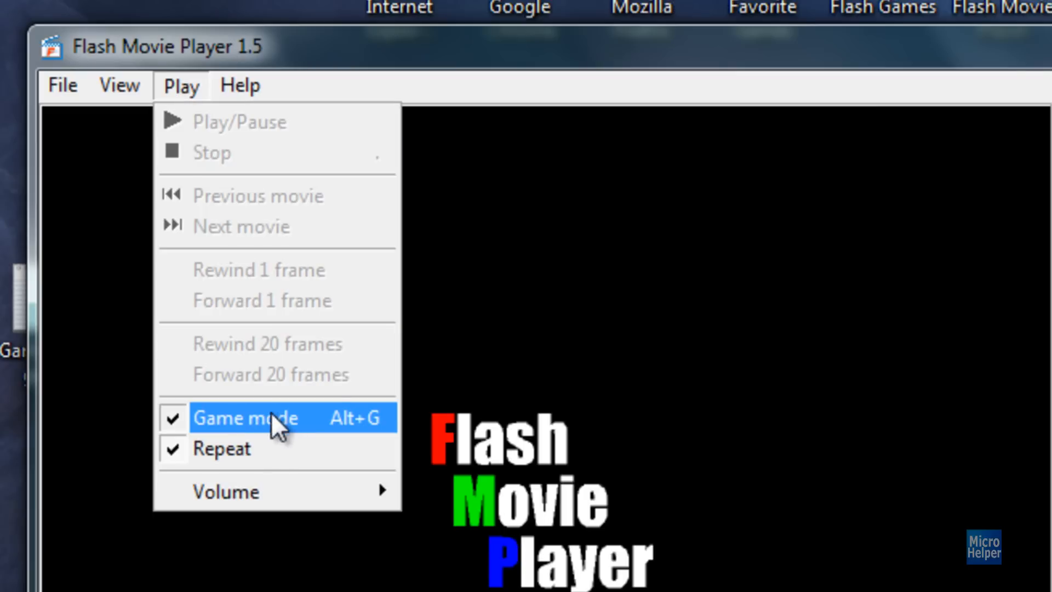
click(246, 417)
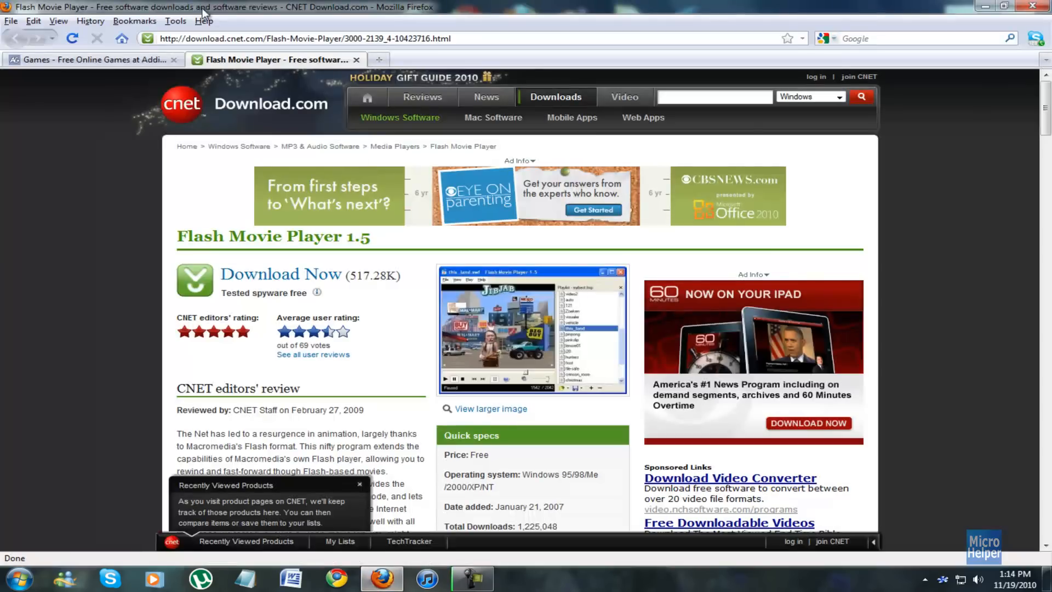
Switch to the AddictingGames tab and browse the Shooting category's Most Popular list
click(94, 59)
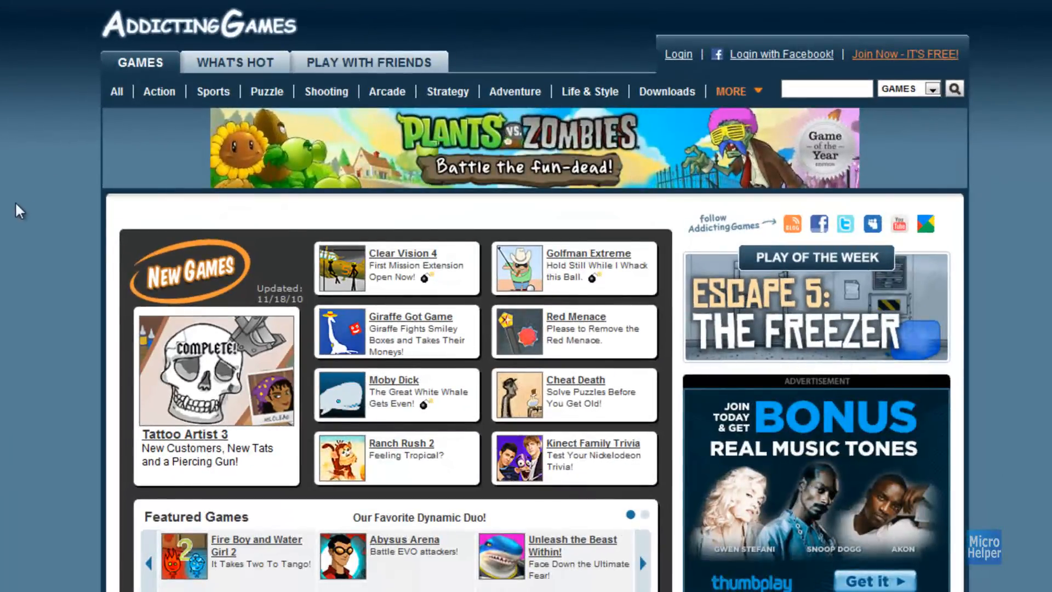
mouse_move(327, 91)
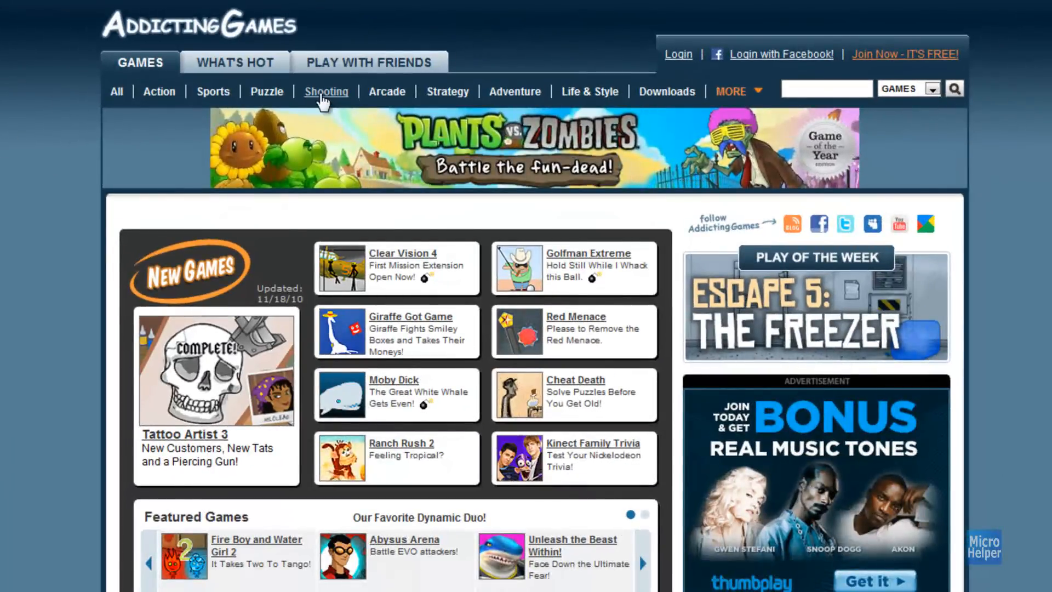
click(326, 90)
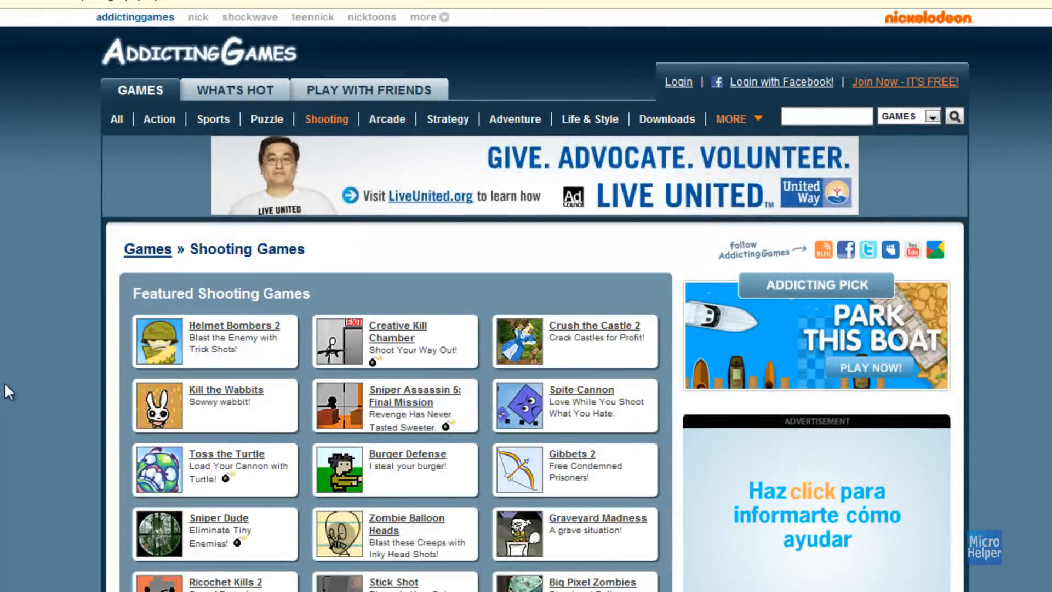
scroll(down, 3)
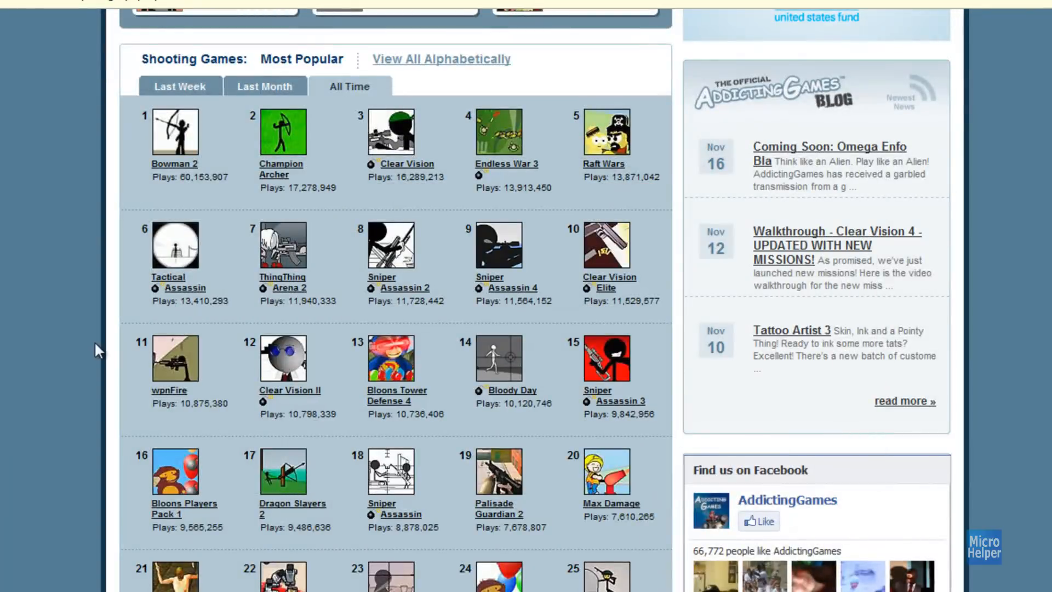
scroll(down, 3)
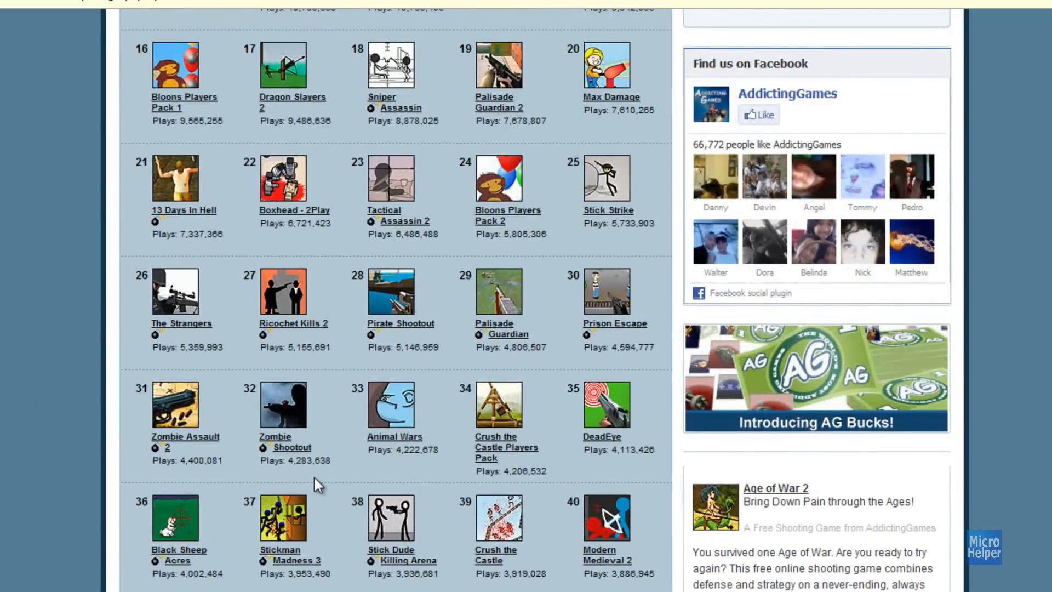
mouse_move(361, 347)
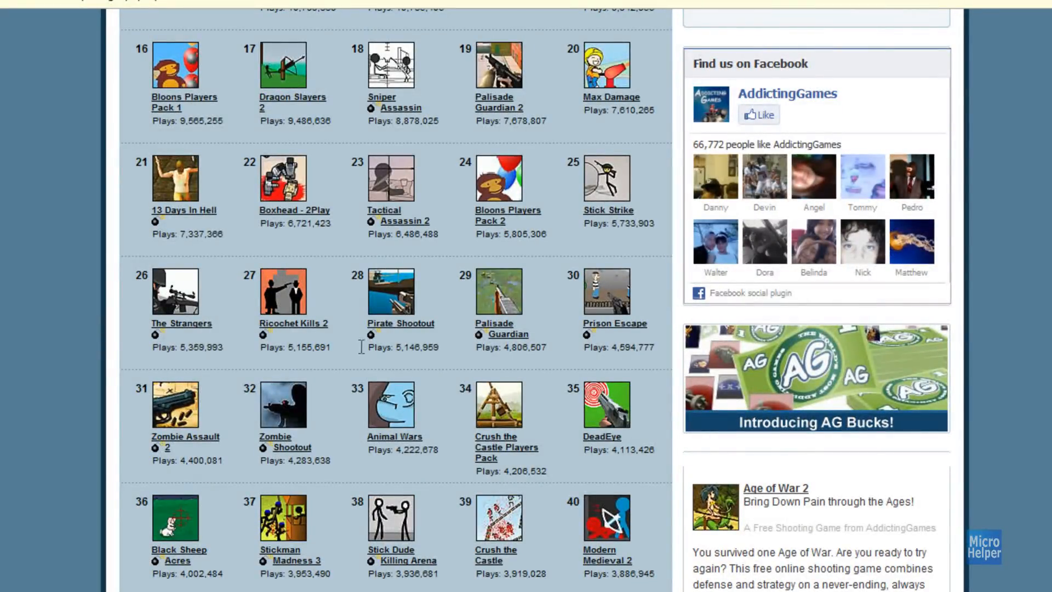
mouse_move(459, 382)
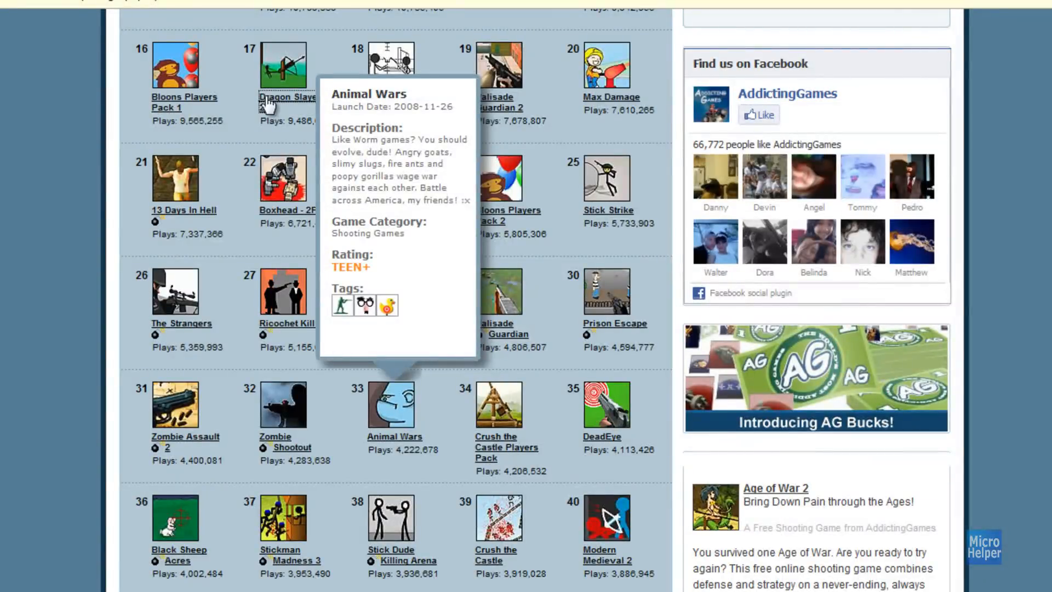
scroll(down, 3)
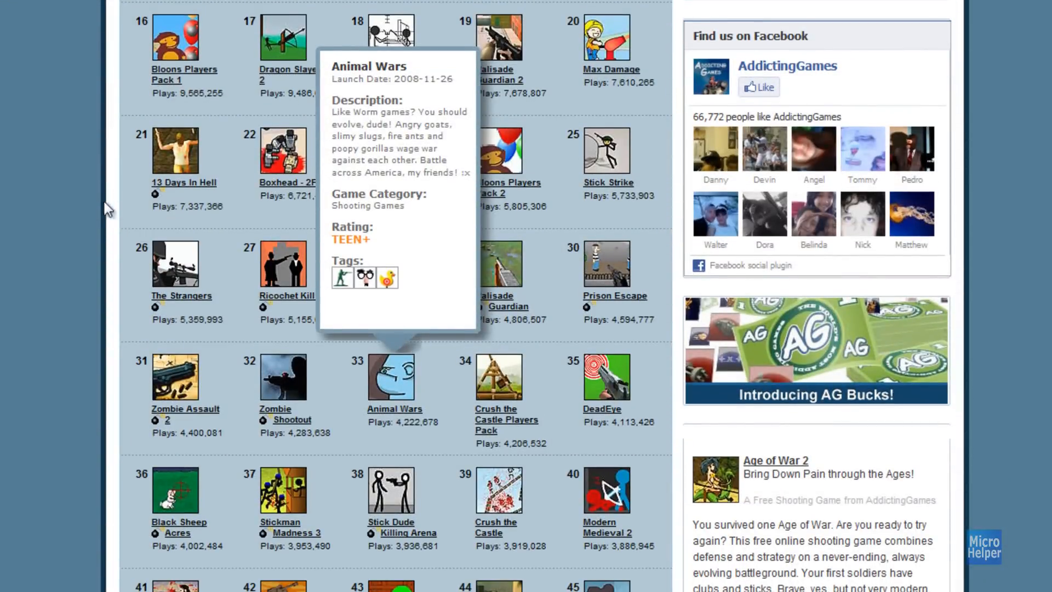
mouse_move(92, 201)
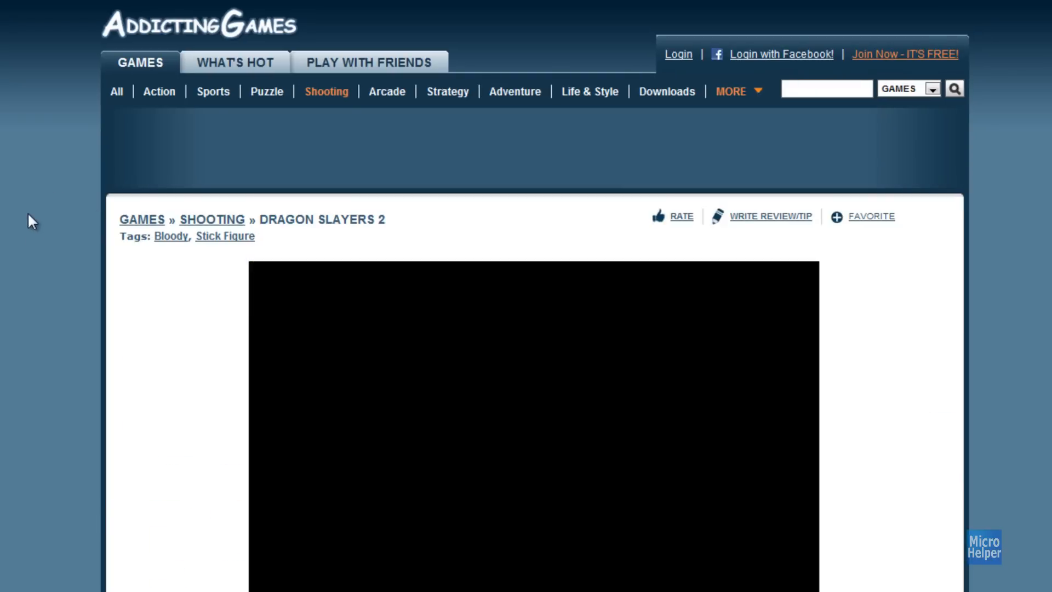
Scroll the Dragon Slayers 2 page and bring up its page context menu for View Page Info
scroll(down, 3)
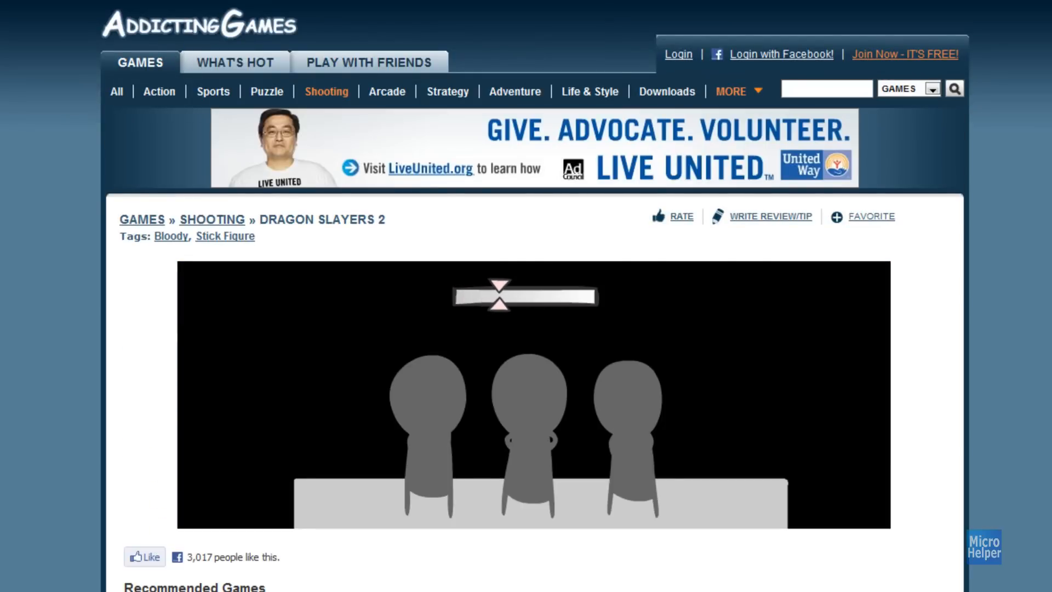
scroll(down, 3)
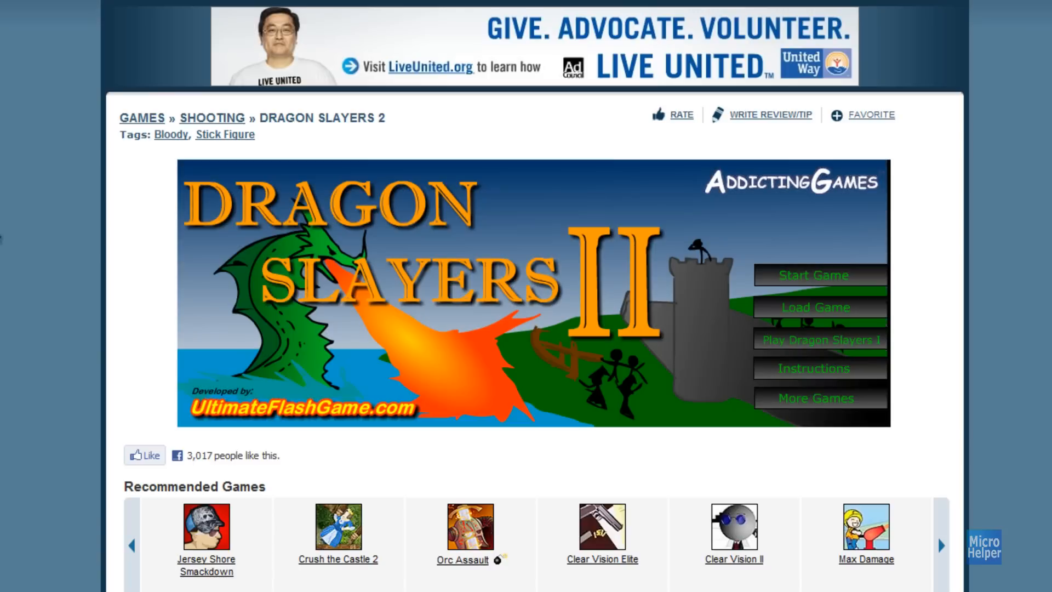
mouse_move(42, 265)
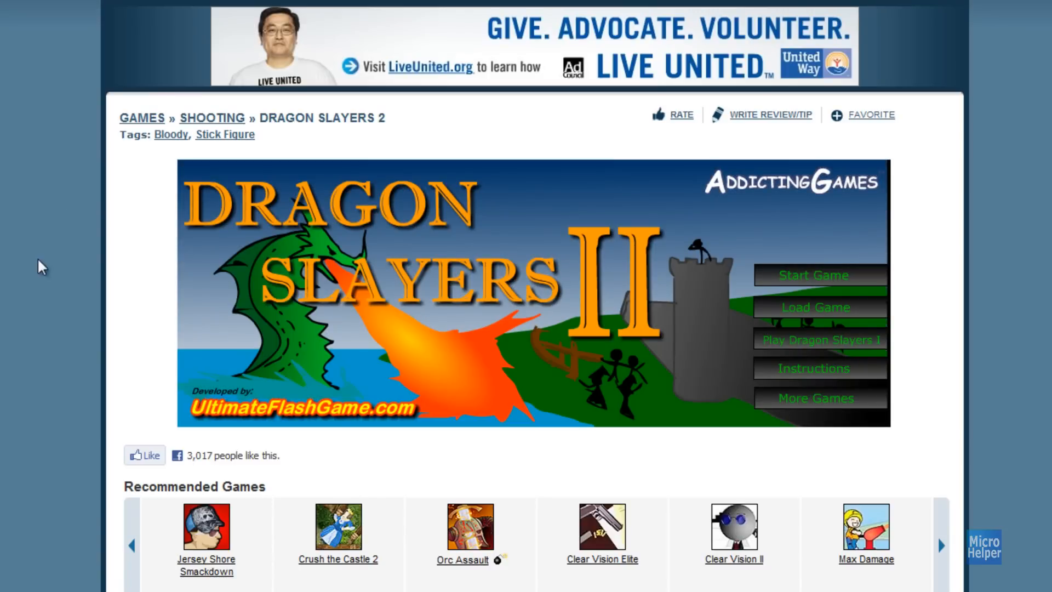
scroll(down, 3)
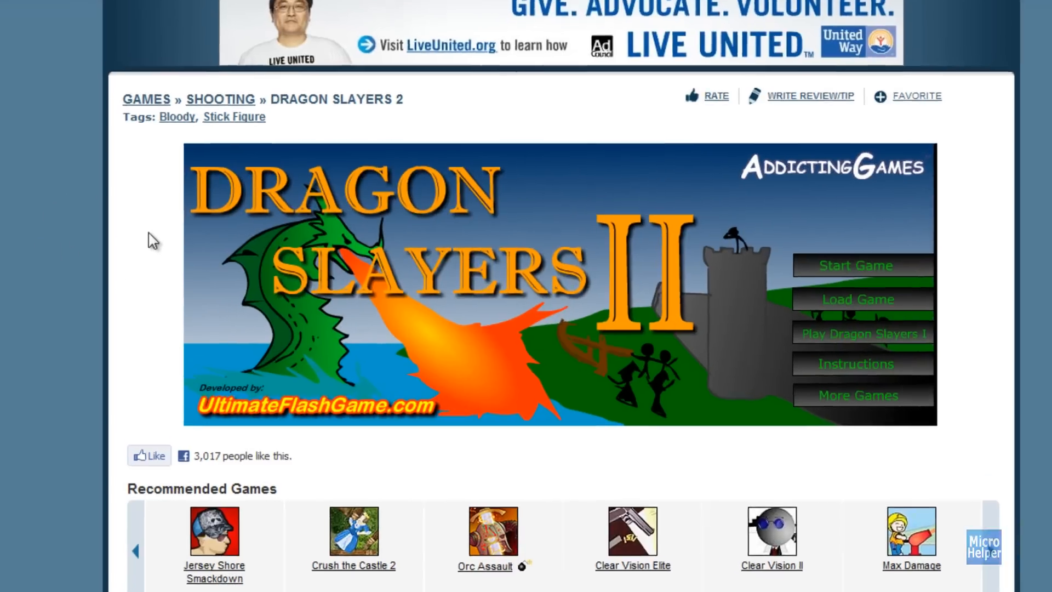
right_click(151, 239)
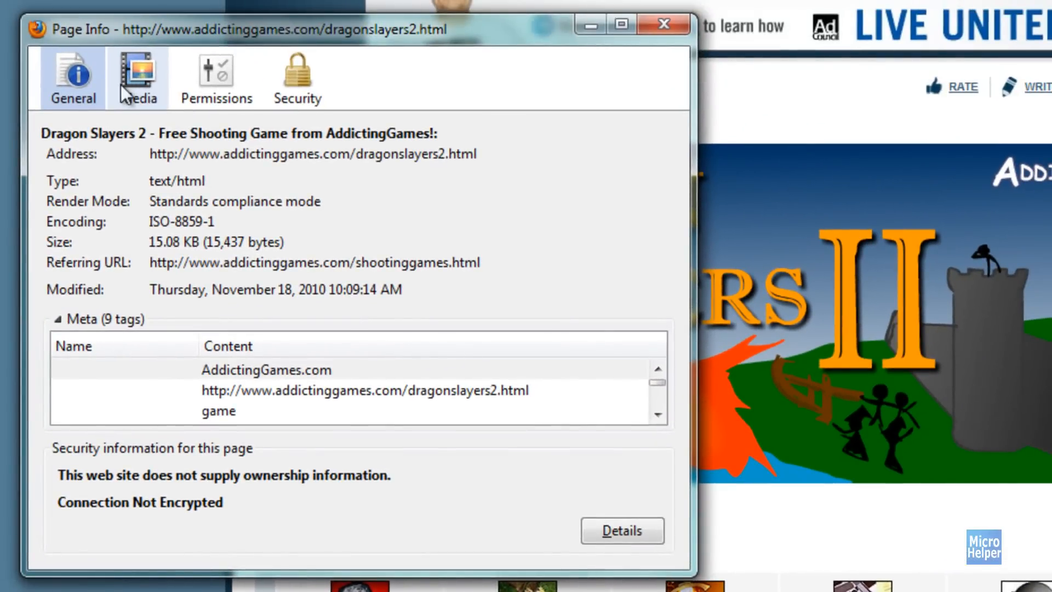
In Page Info's Media list, select the 6161.swf Object entry (about 1.24 MB)
click(138, 76)
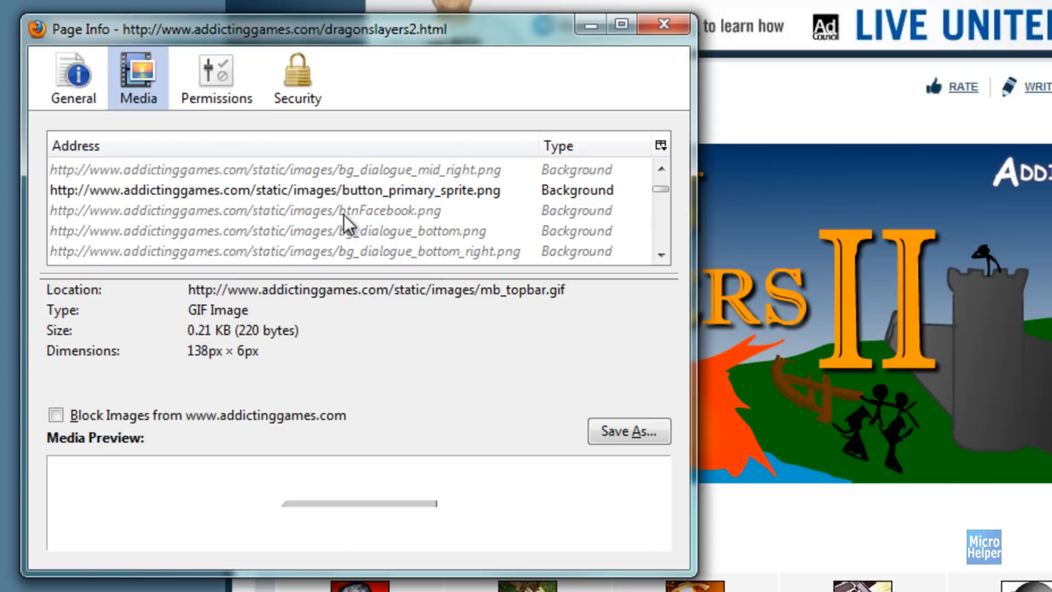
mouse_move(486, 205)
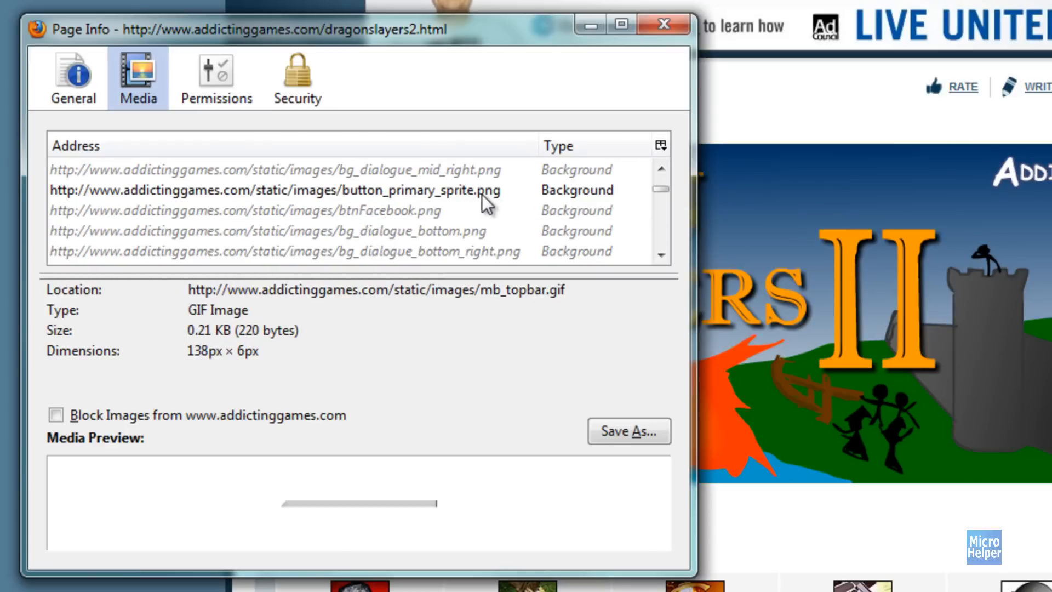
scroll(down, 3)
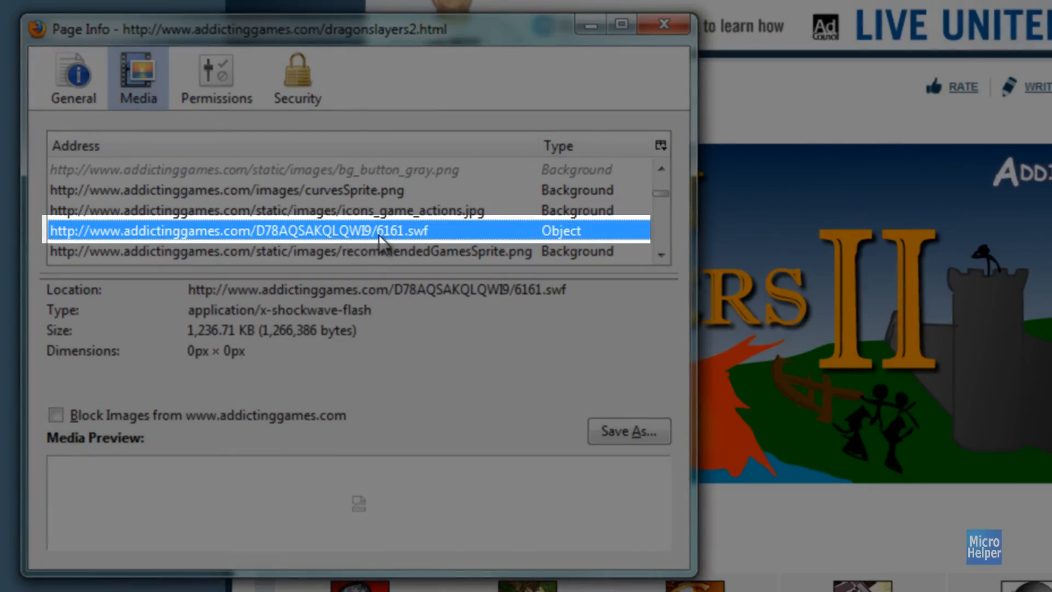
mouse_move(168, 243)
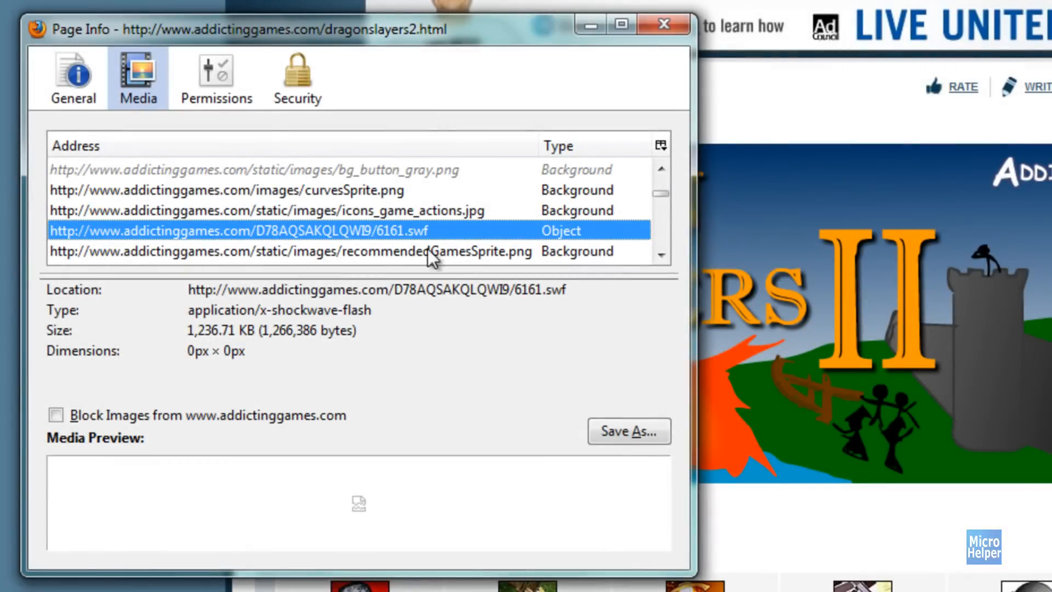
mouse_move(454, 437)
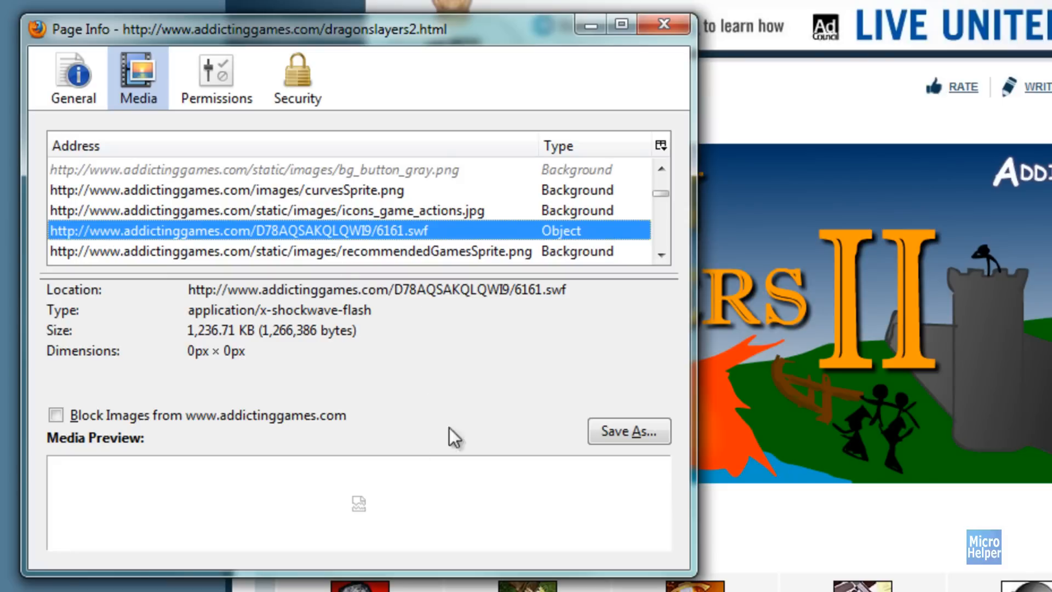
mouse_move(473, 268)
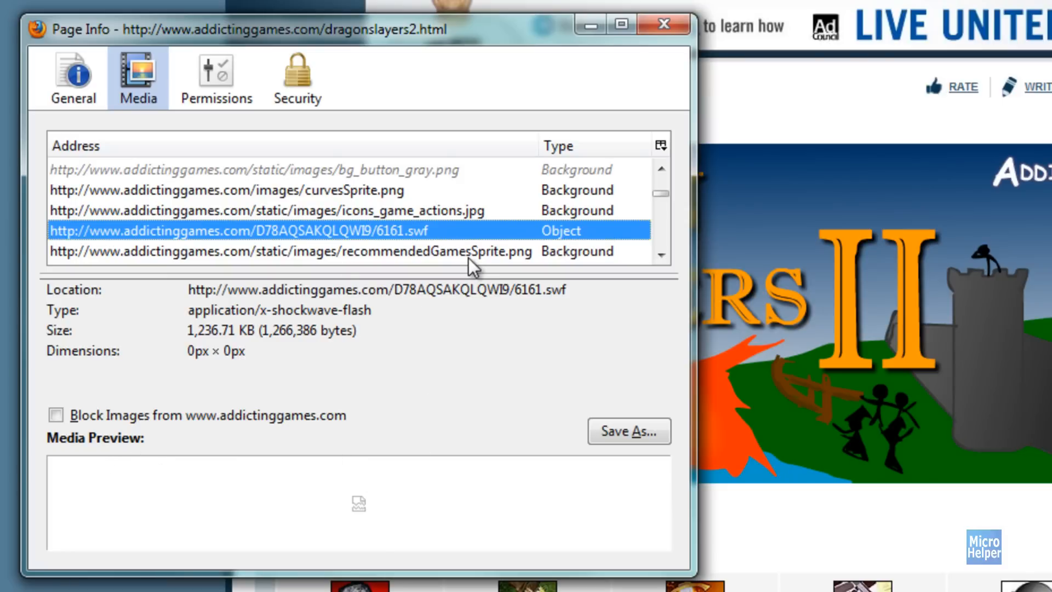
click(226, 189)
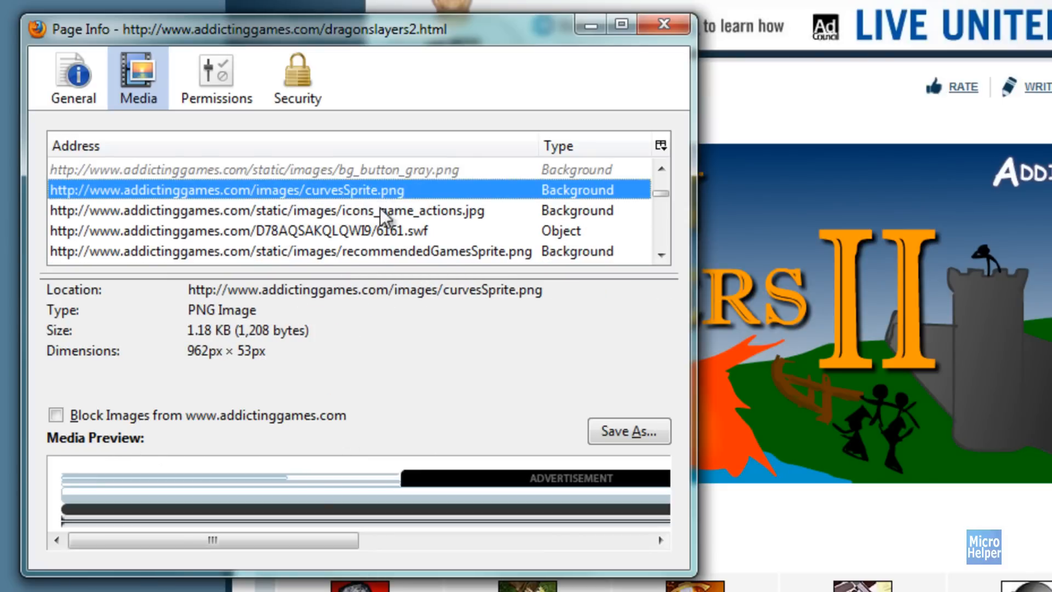
click(235, 231)
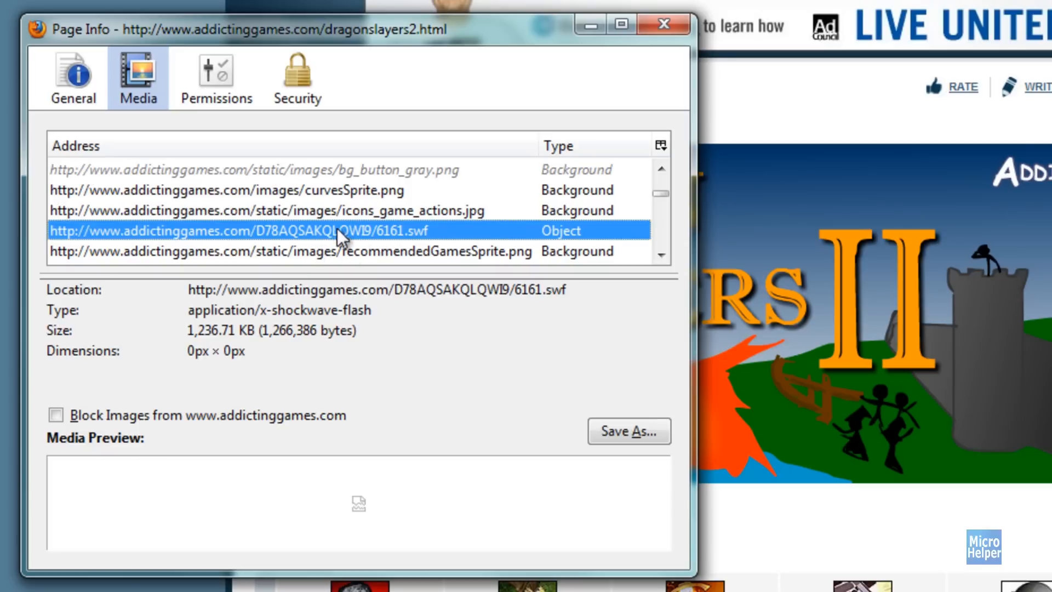
Save the 6161.swf object as 'Dragon Slayers 2' in the Flash Games folder
click(628, 430)
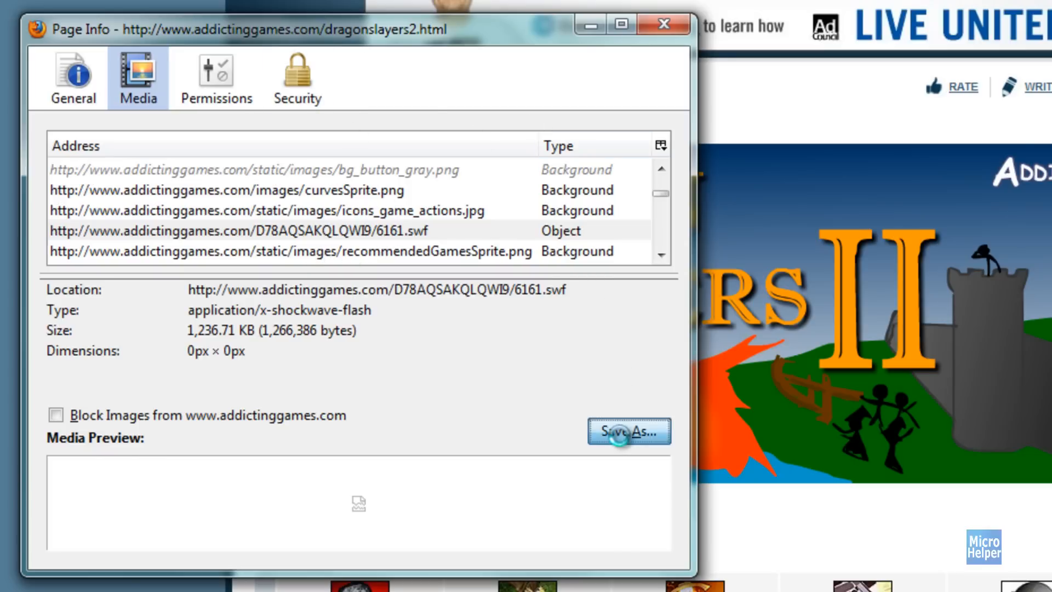
click(628, 431)
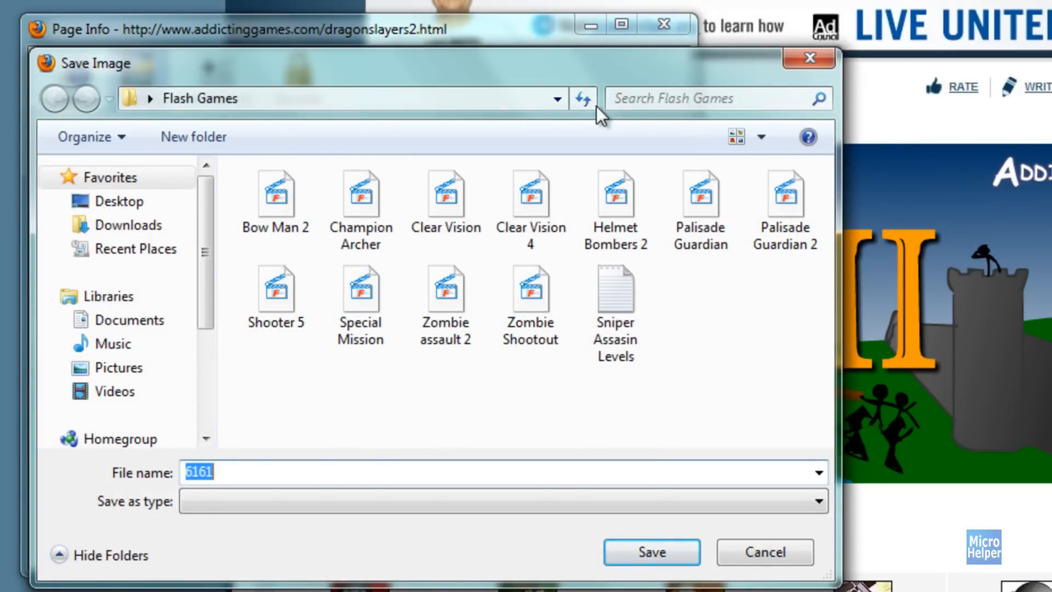
mouse_move(352, 446)
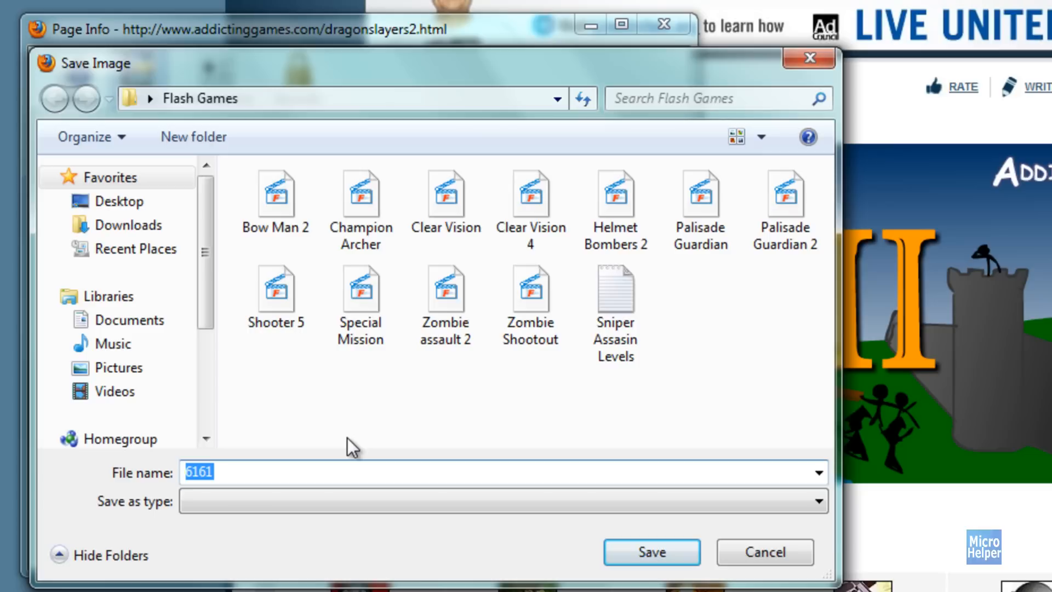
text(Dragon Slayers 2)
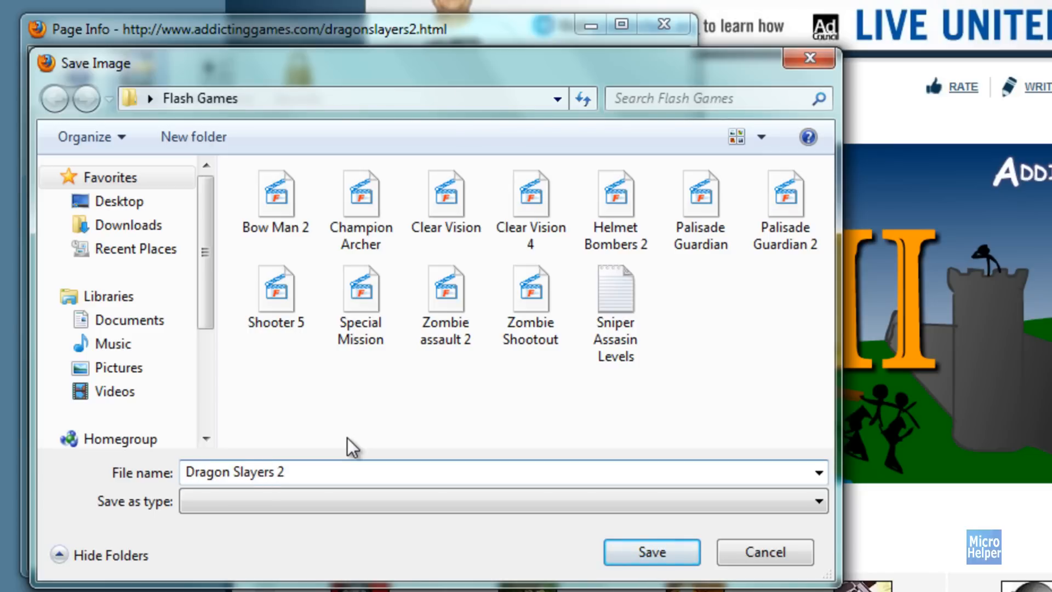
mouse_move(650, 551)
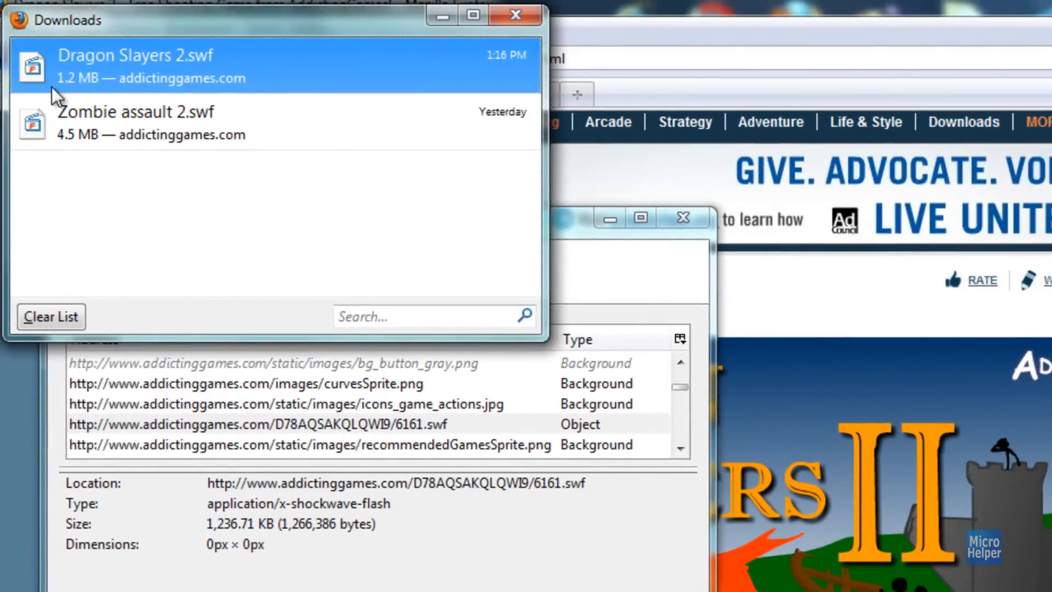
mouse_move(91, 94)
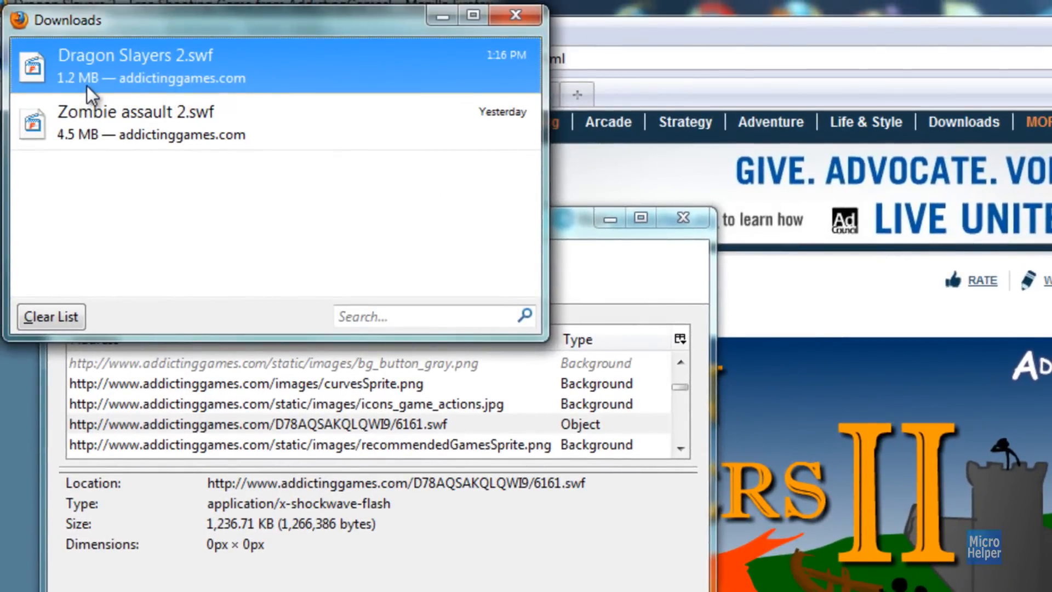
mouse_move(201, 208)
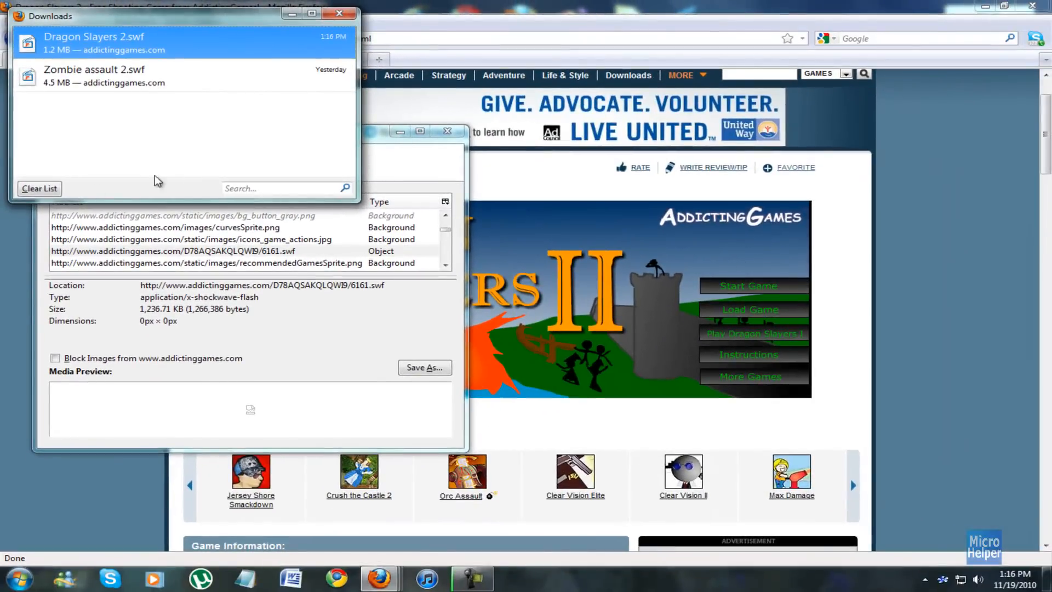
Clear the finished downloads list, close the Downloads window and minimize Firefox to the desktop
click(40, 188)
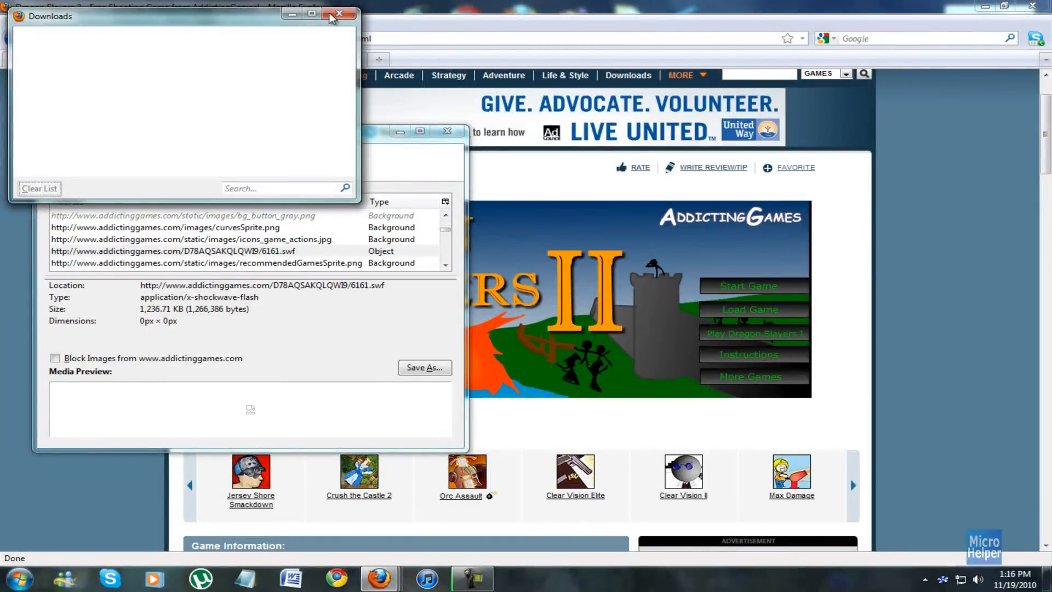
click(338, 14)
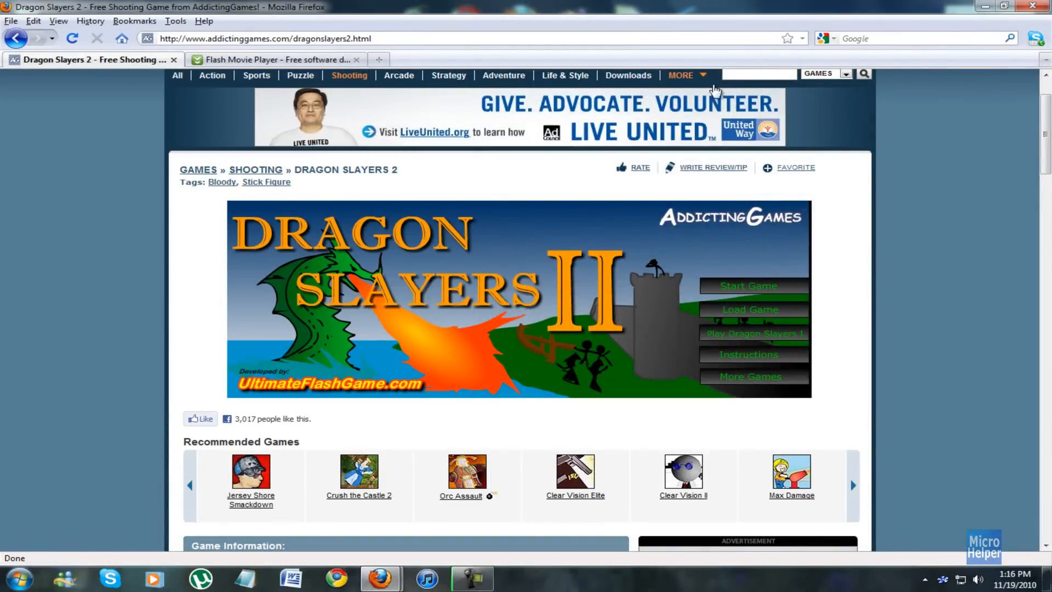
scroll(down, 3)
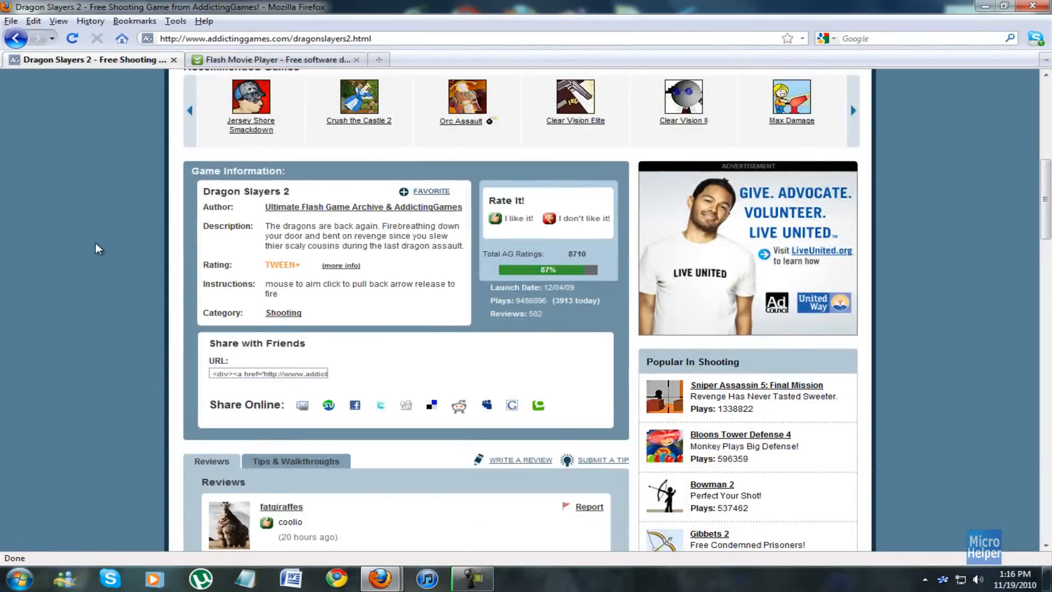
click(275, 59)
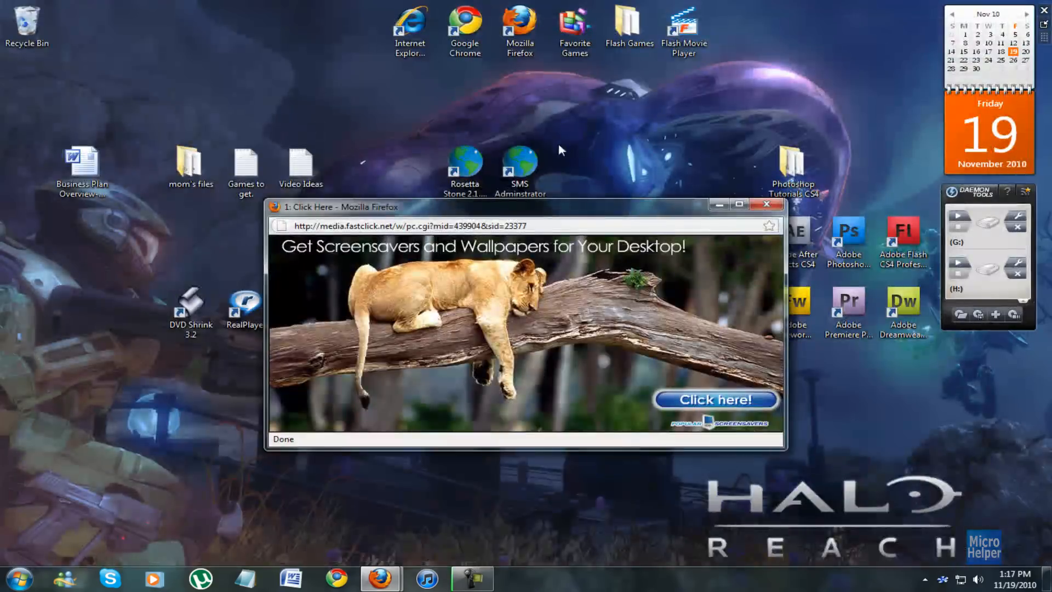
mouse_move(492, 207)
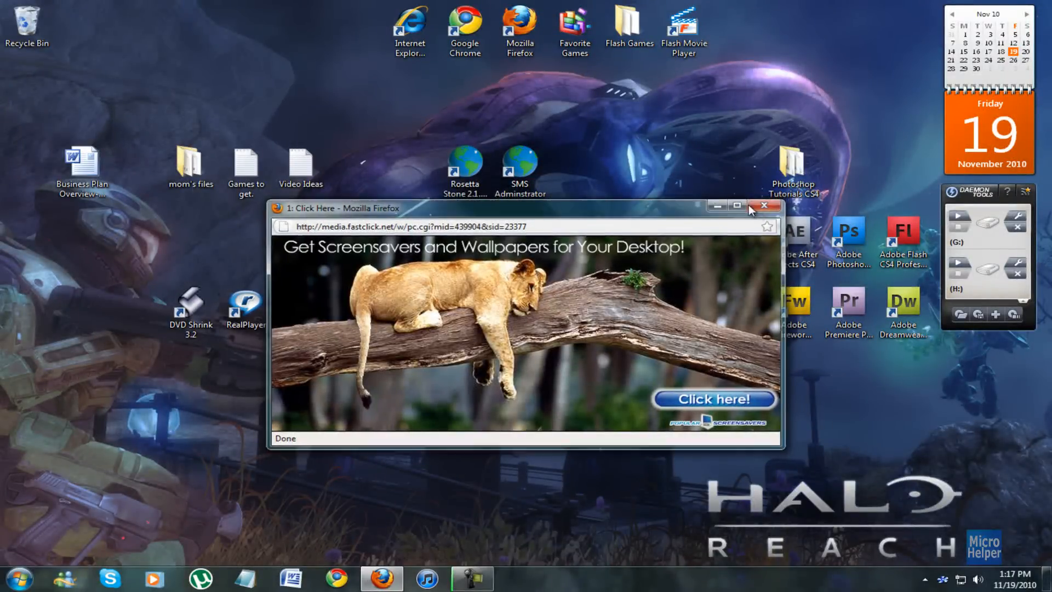
Open the Flash Games folder from the desktop and select the saved Dragon Slayers 2 SWF file
click(765, 205)
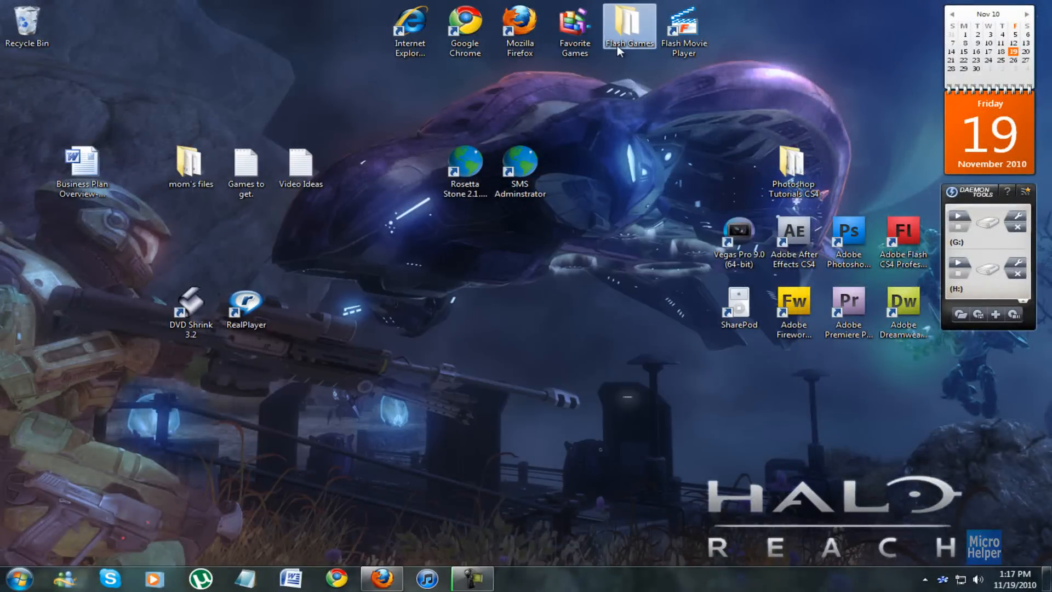
double_click(629, 26)
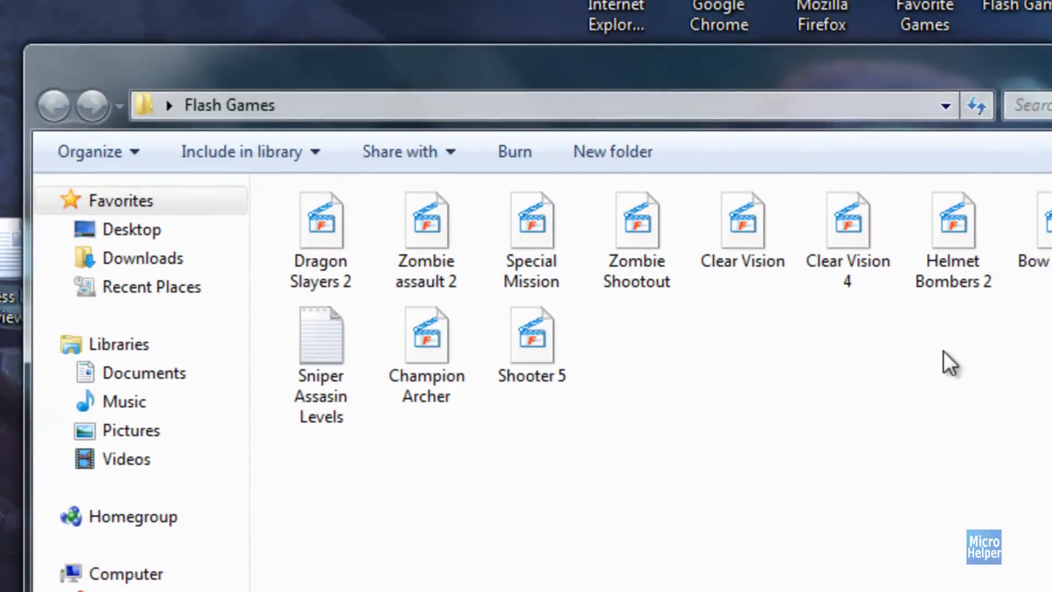
click(321, 228)
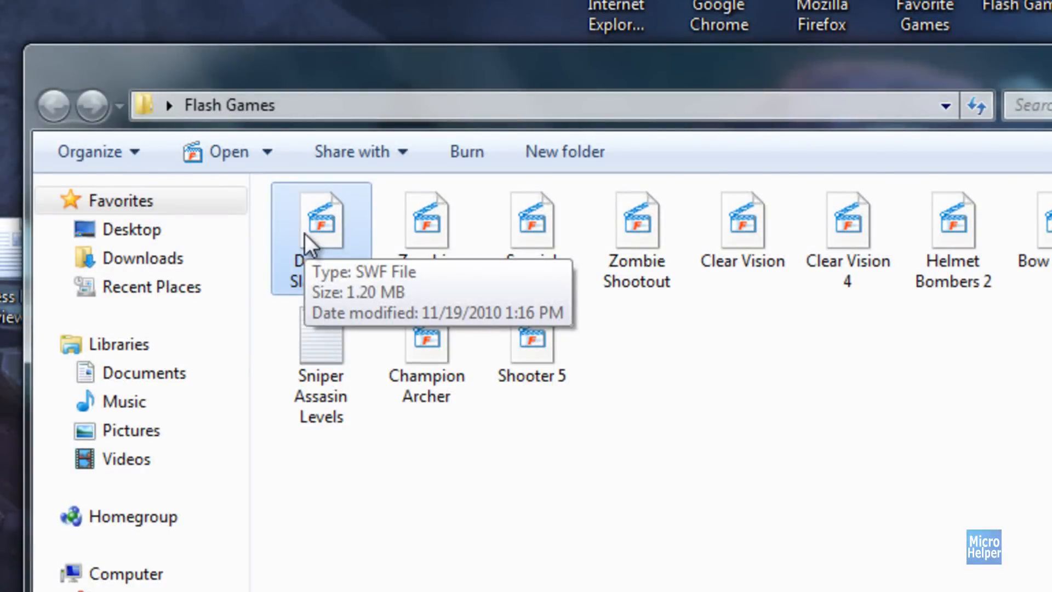
Use Open with on Dragon Slayers 2.swf and browse for Flash Movie Player as its default program
right_click(321, 221)
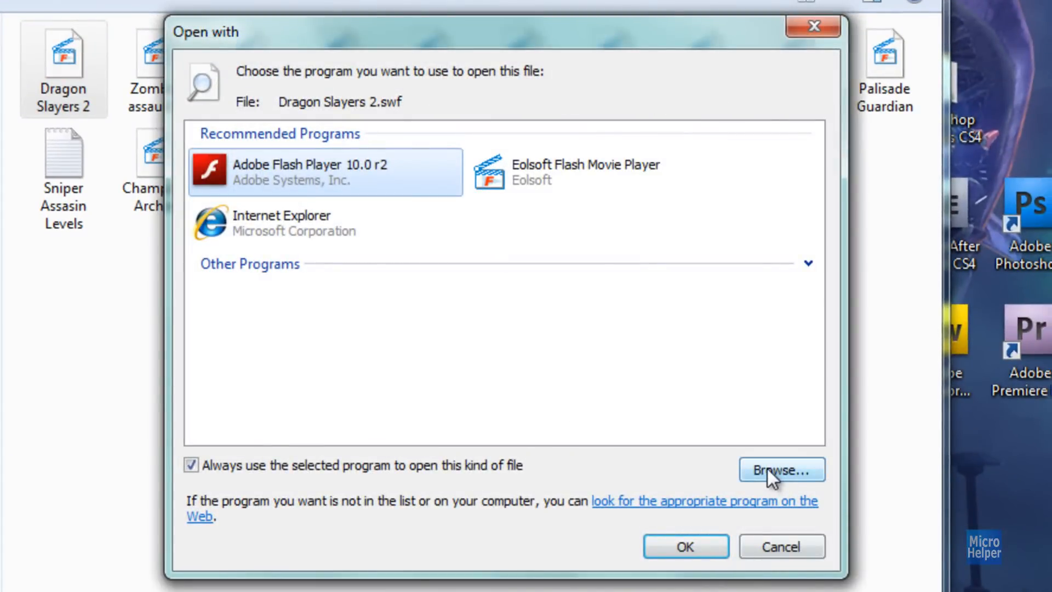
click(781, 470)
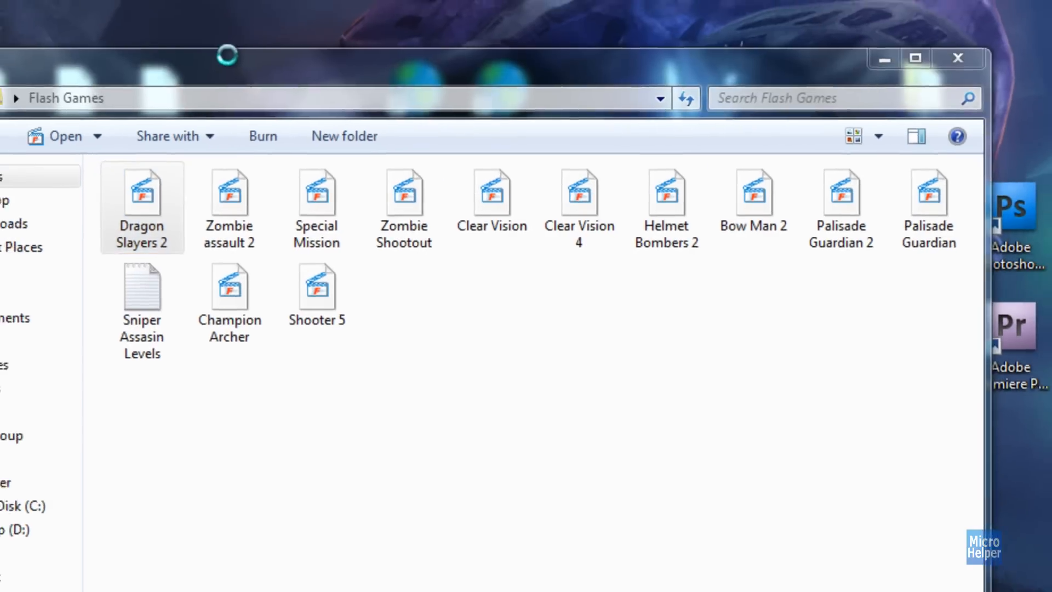
Play Dragon Slayers 2 fullscreen in Flash Movie Player and start level 1 via Start Game and START
double_click(142, 195)
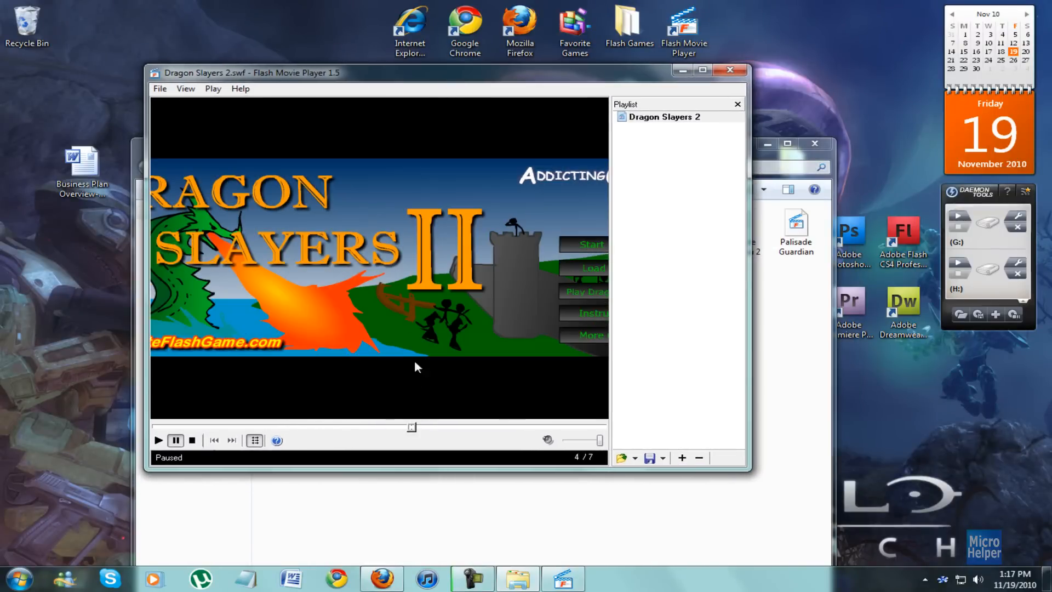
mouse_move(247, 482)
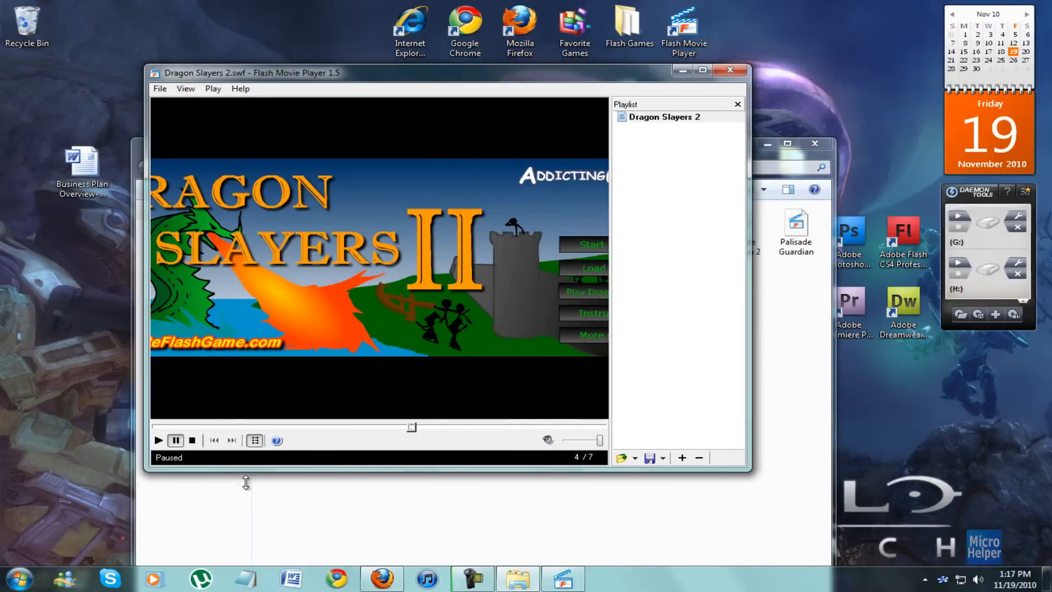
click(701, 70)
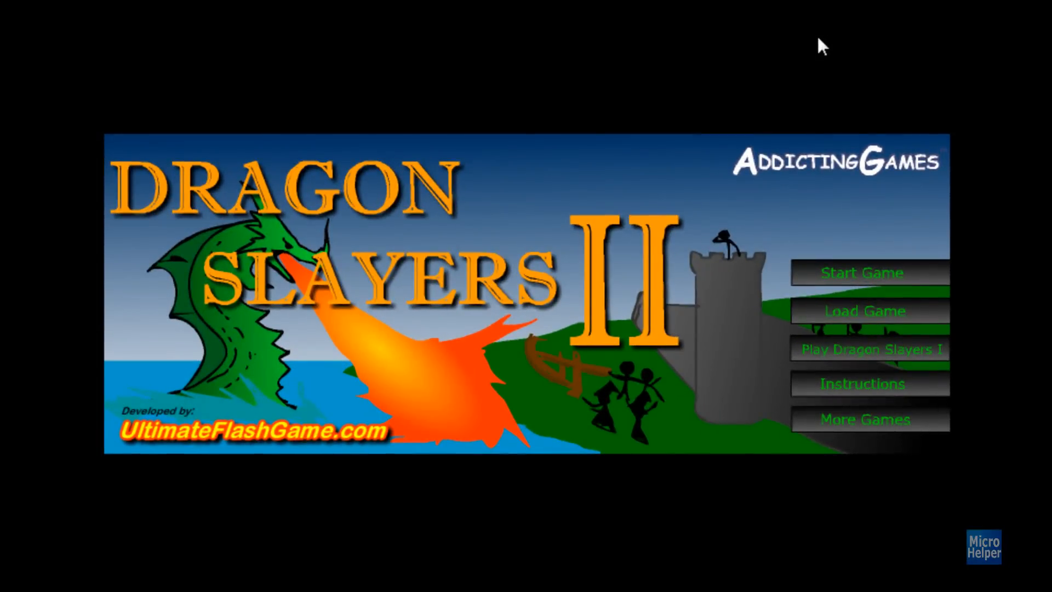
mouse_move(811, 58)
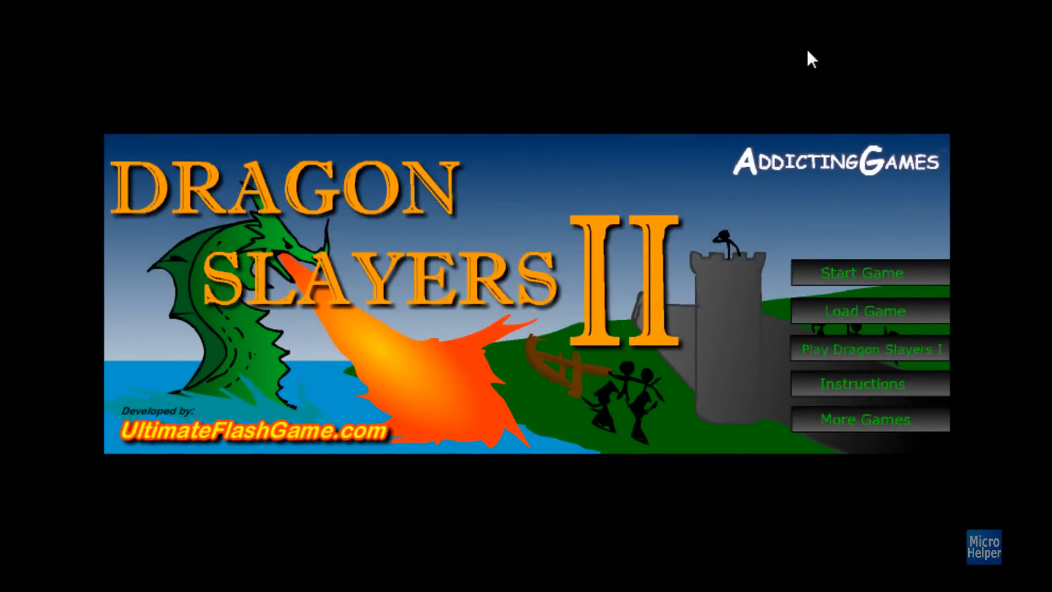
mouse_move(863, 272)
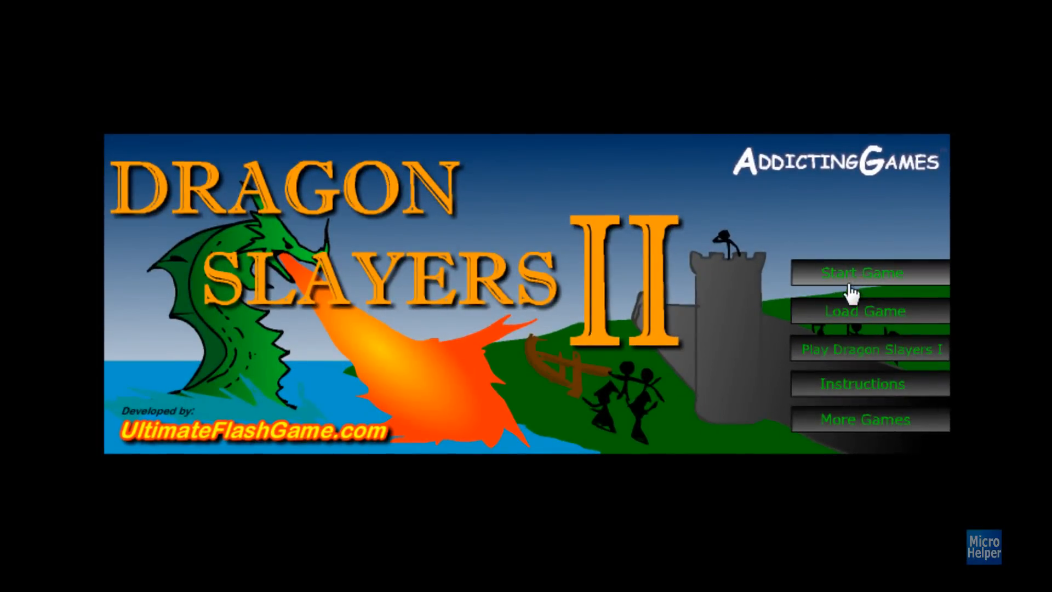
click(862, 272)
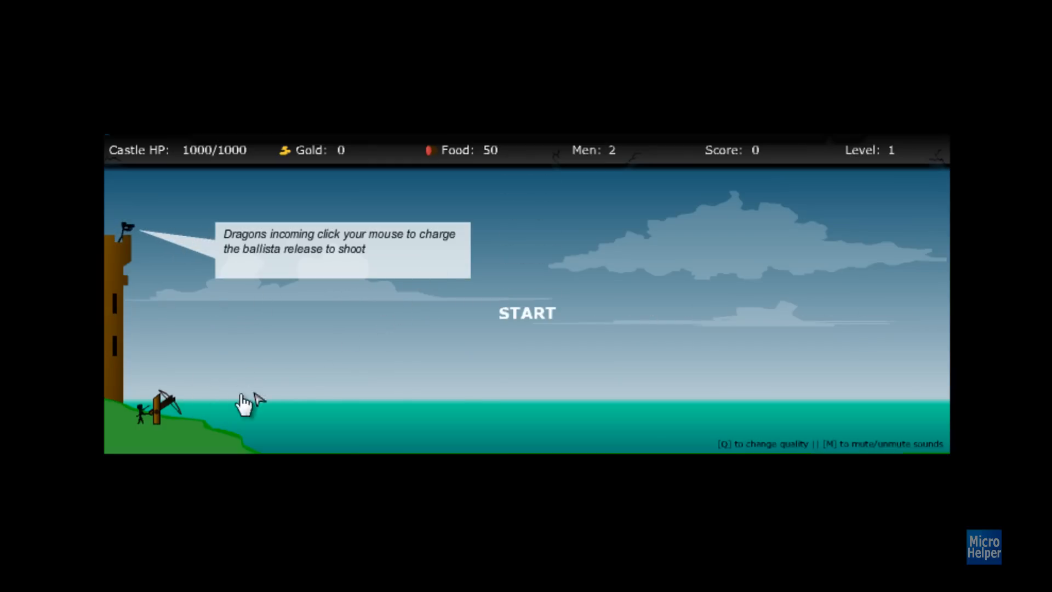
click(526, 312)
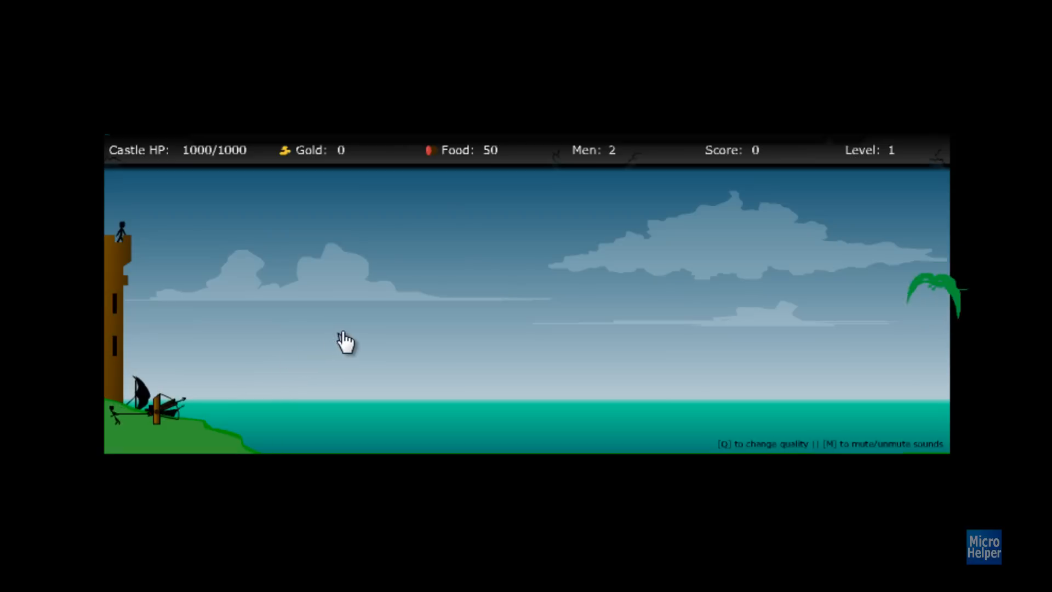
mouse_move(623, 304)
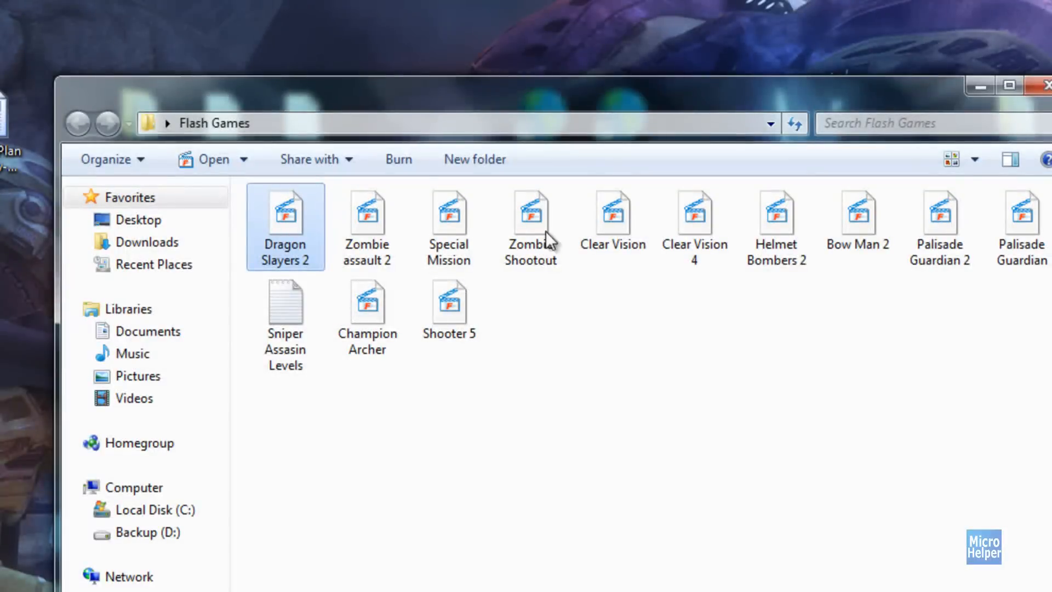
Launch Special Mission from the Flash Games folder and enter the game from its title menu
click(448, 225)
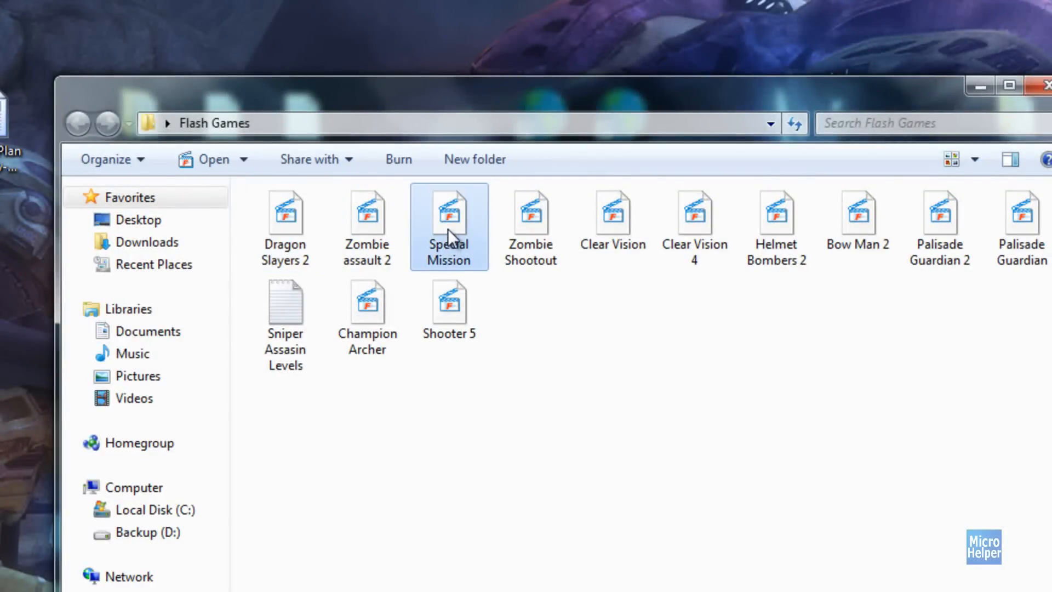
double_click(448, 212)
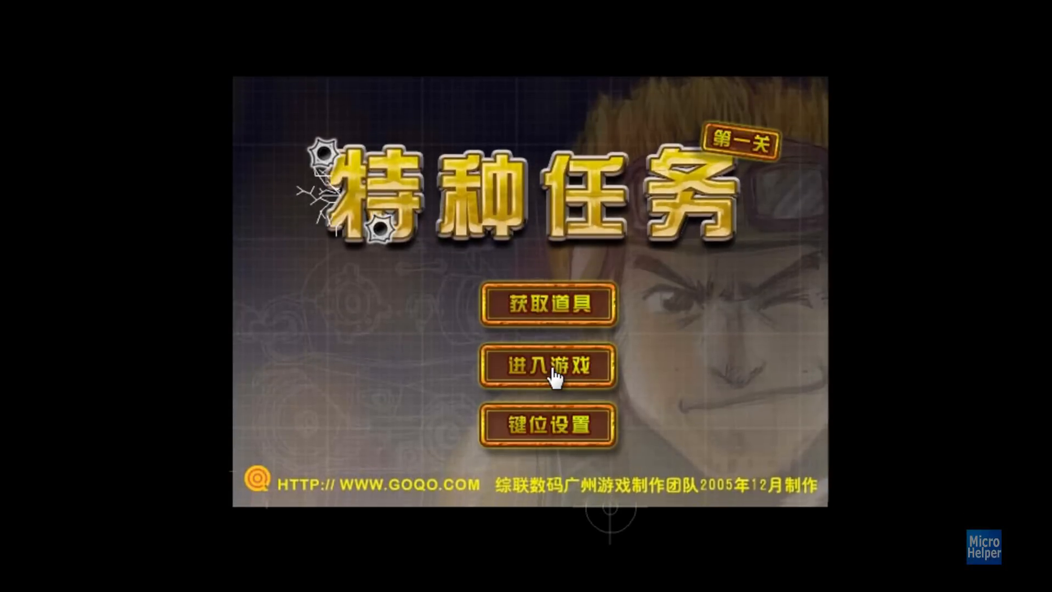
click(546, 366)
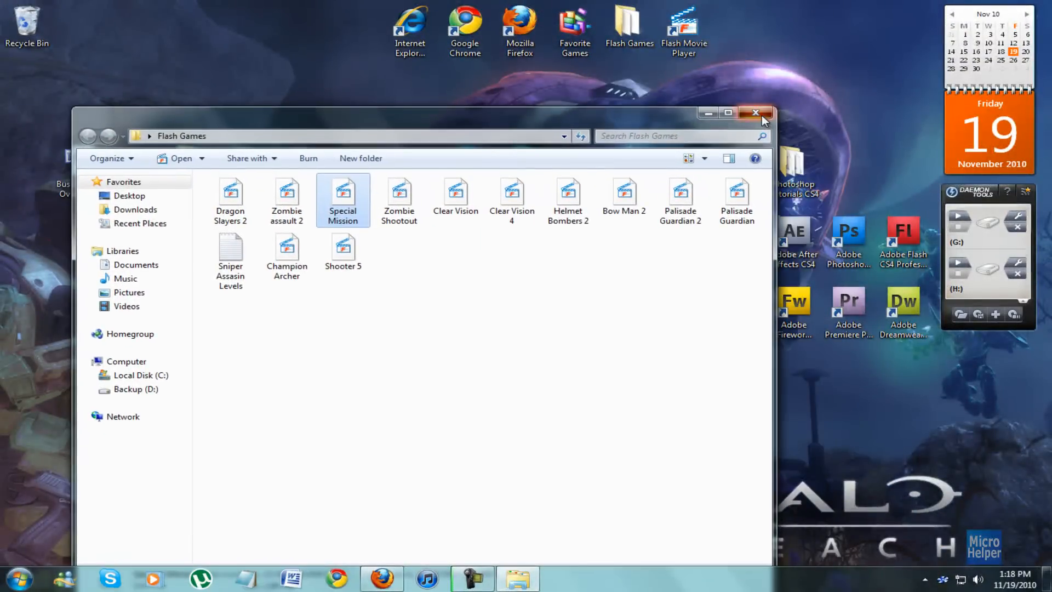
Close the Flash Games folder and dismiss the recently viewed notice on the CNET Flash Movie Player page
click(755, 112)
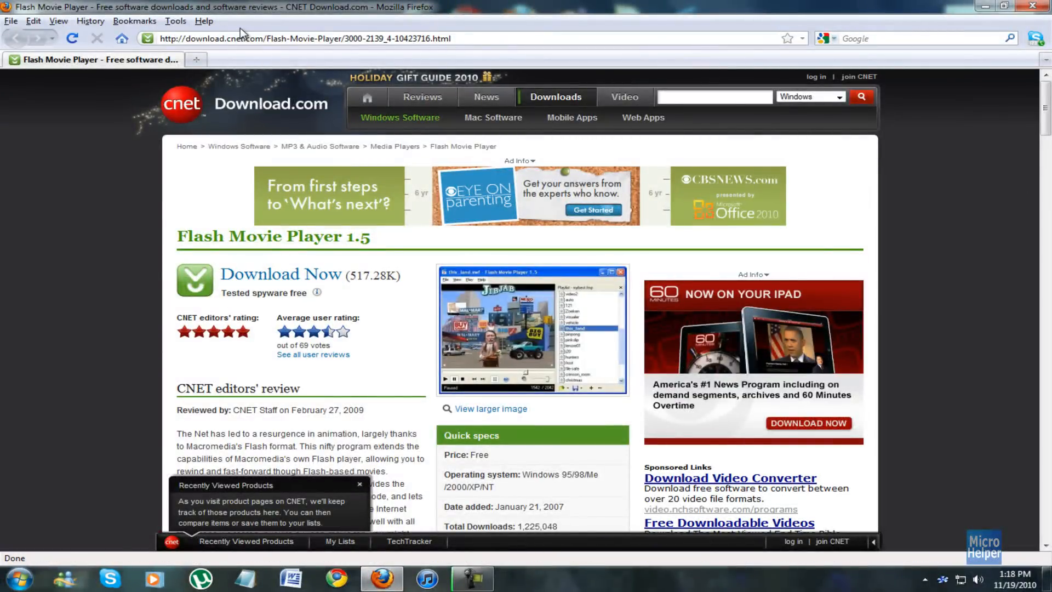
mouse_move(133, 131)
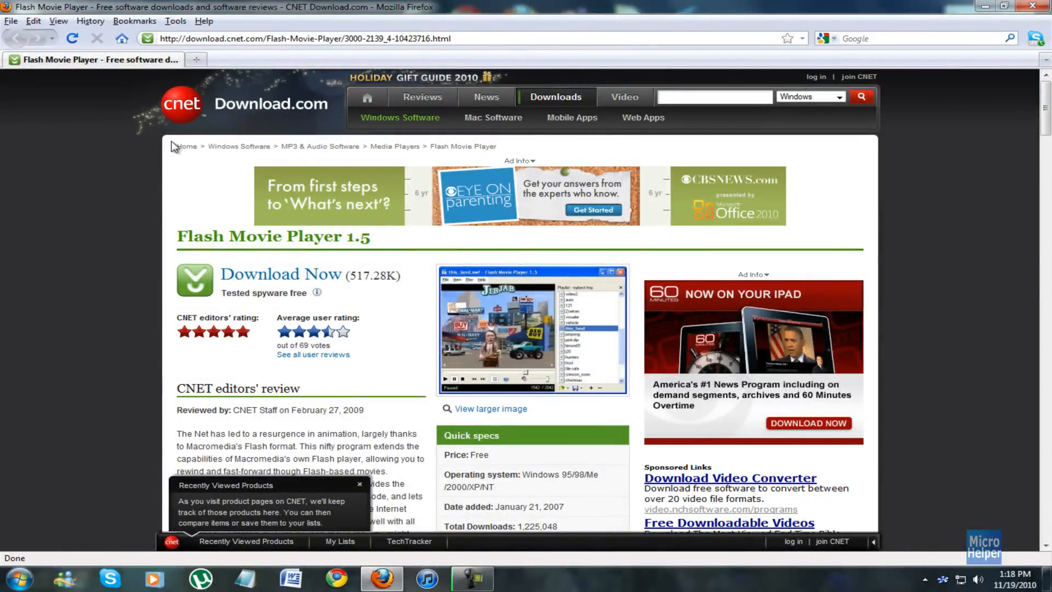
mouse_move(366, 489)
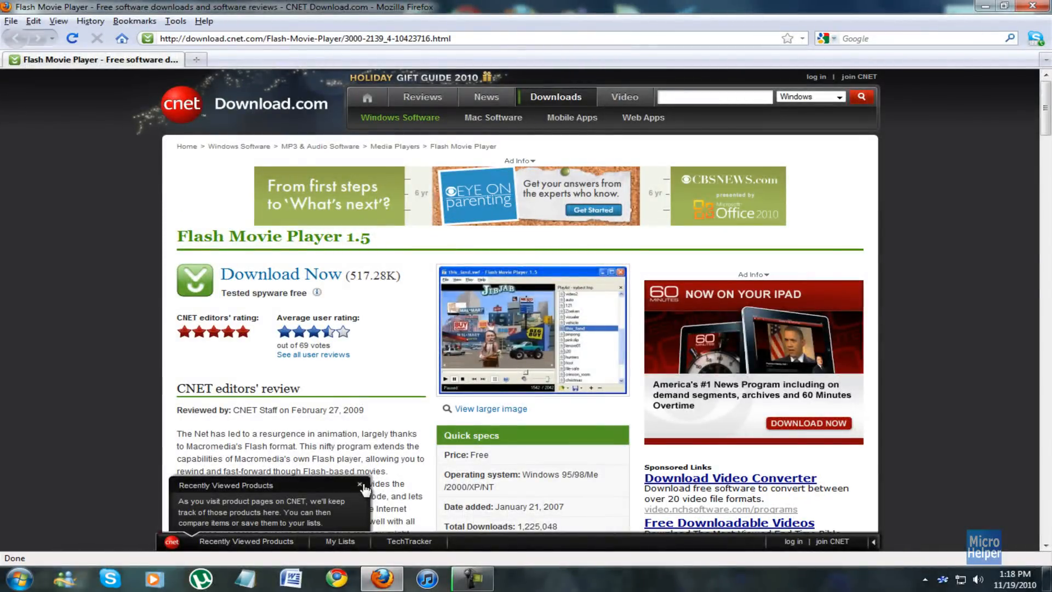
click(363, 487)
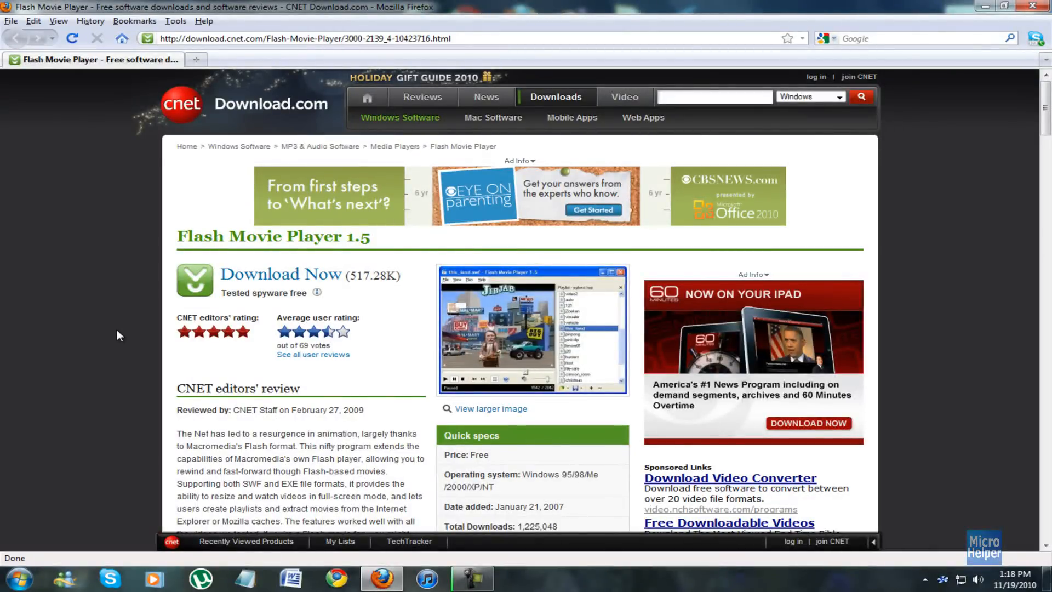
mouse_move(147, 252)
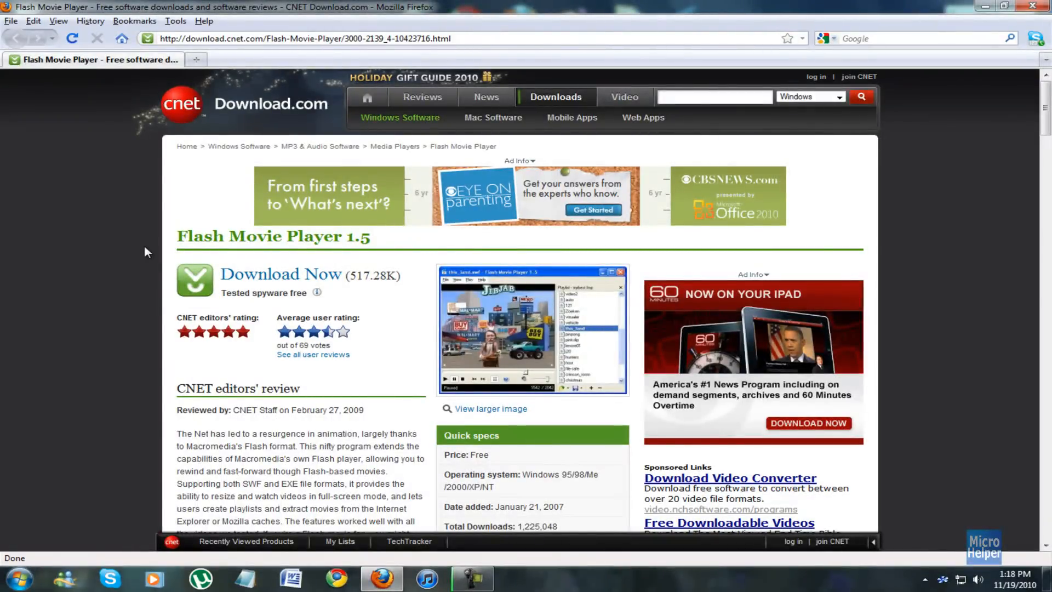